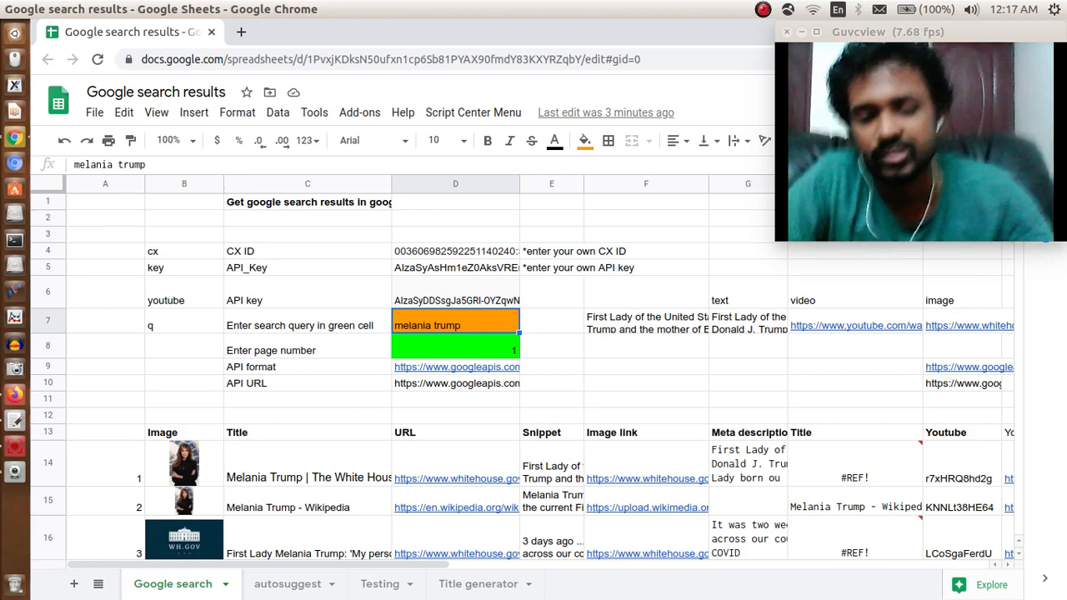
Change the search query cell to coca cola and watch the Coca-Cola results load below
text(coo)
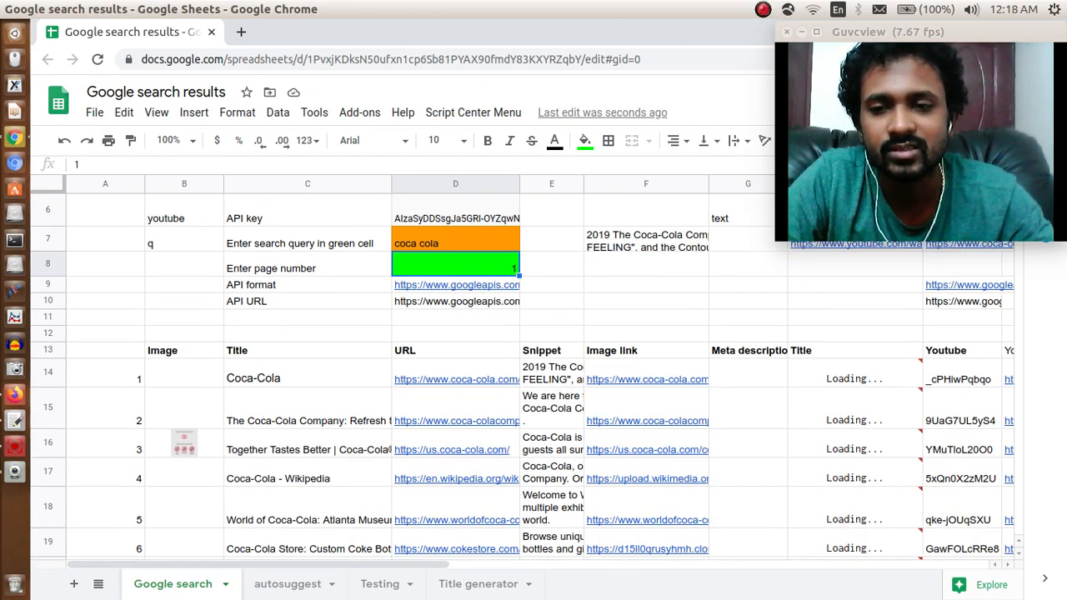
scroll(down, 3)
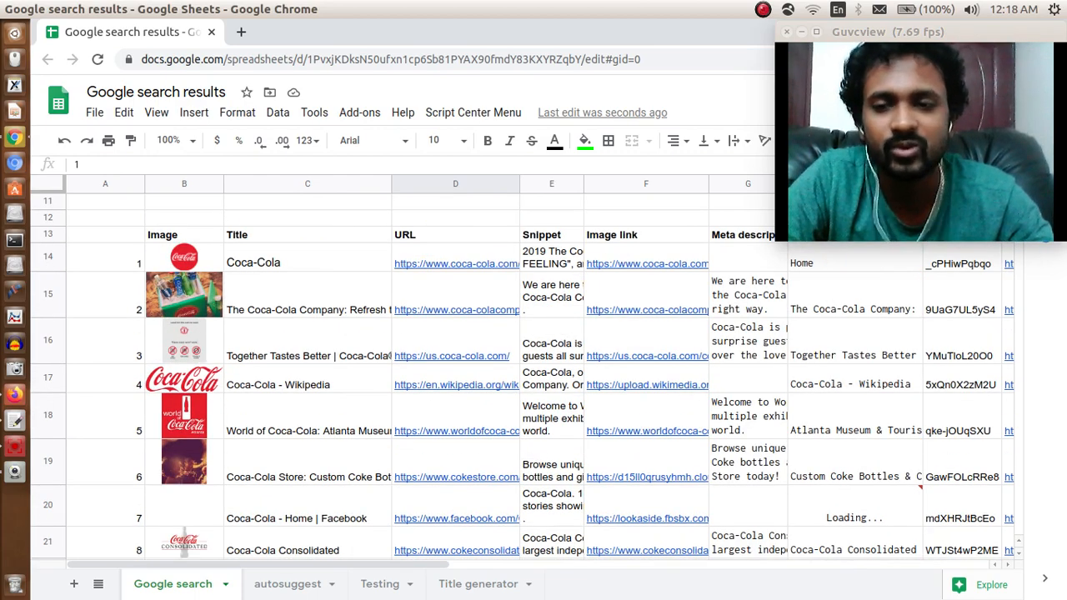
scroll(down, 3)
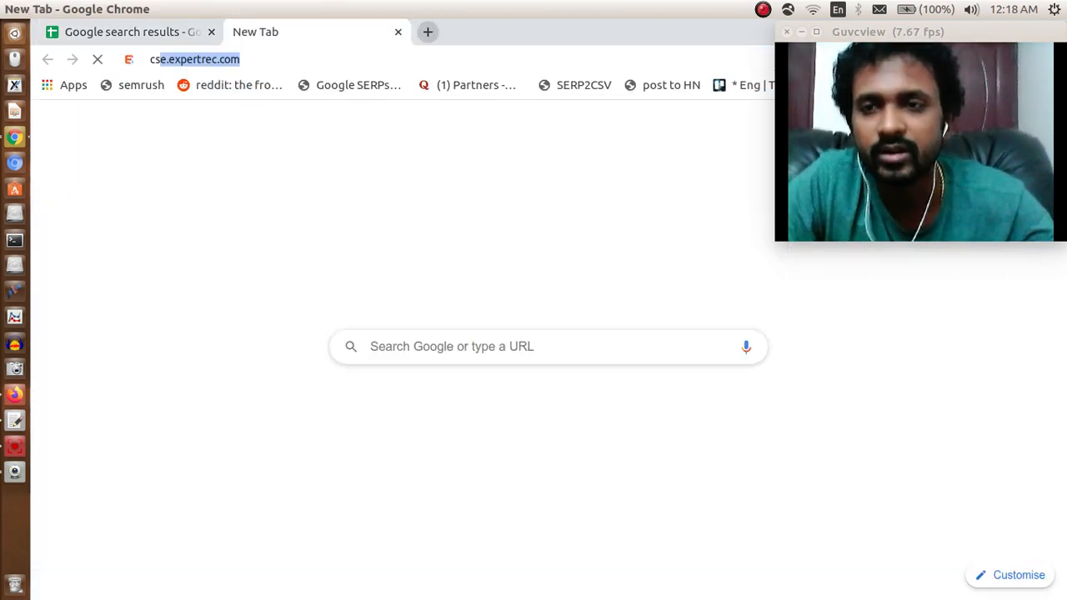
On cse.google.com, select the Google engine's Search engine ID and return to the sheet
text(cse.google.com/cse/all)
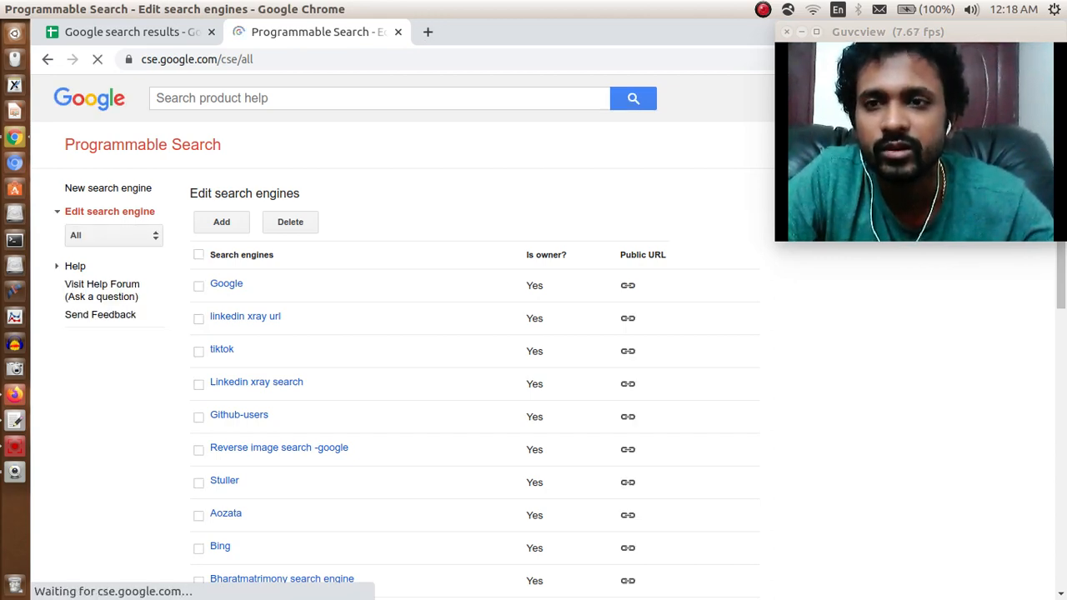
click(227, 284)
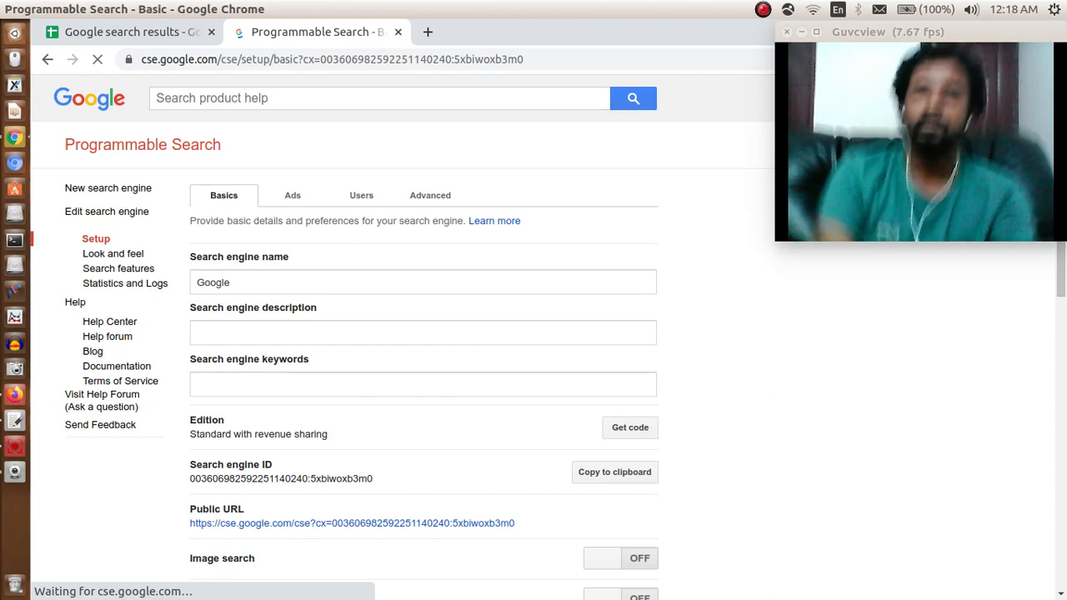
scroll(down, 3)
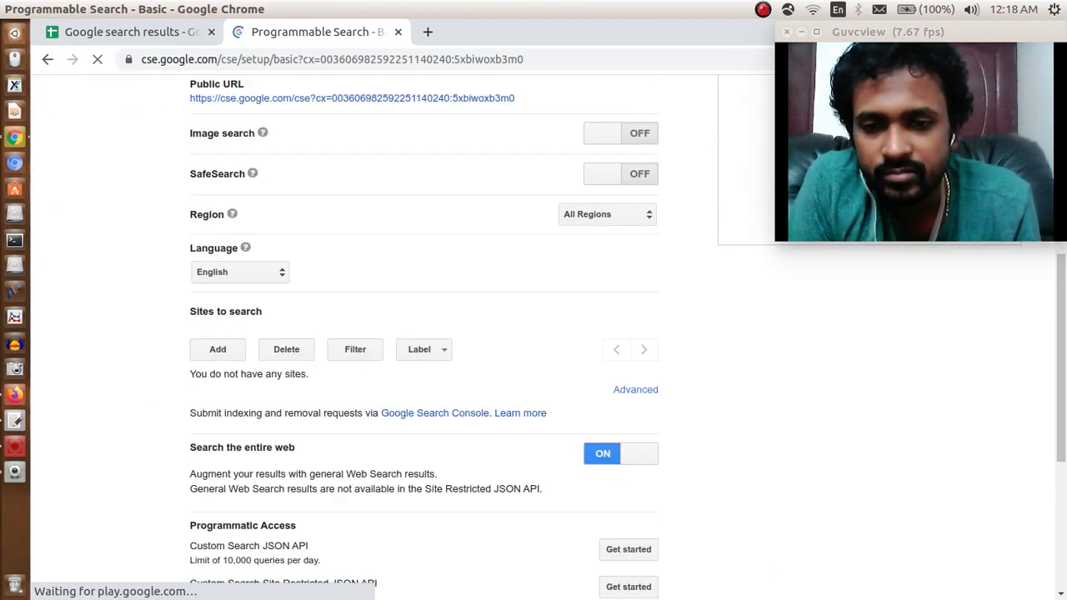
scroll(down, 3)
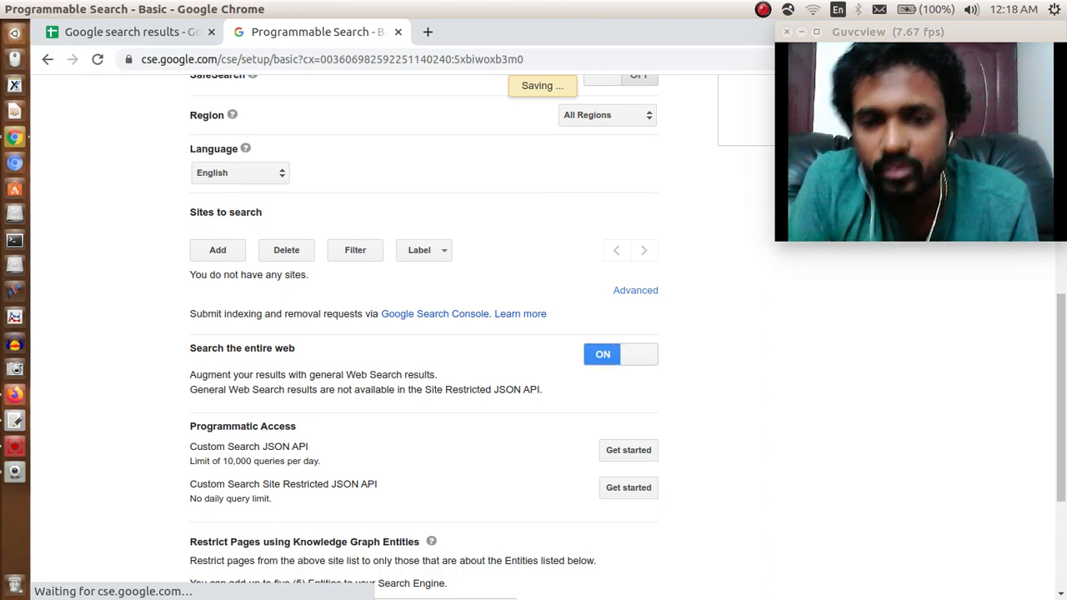
scroll(down, 3)
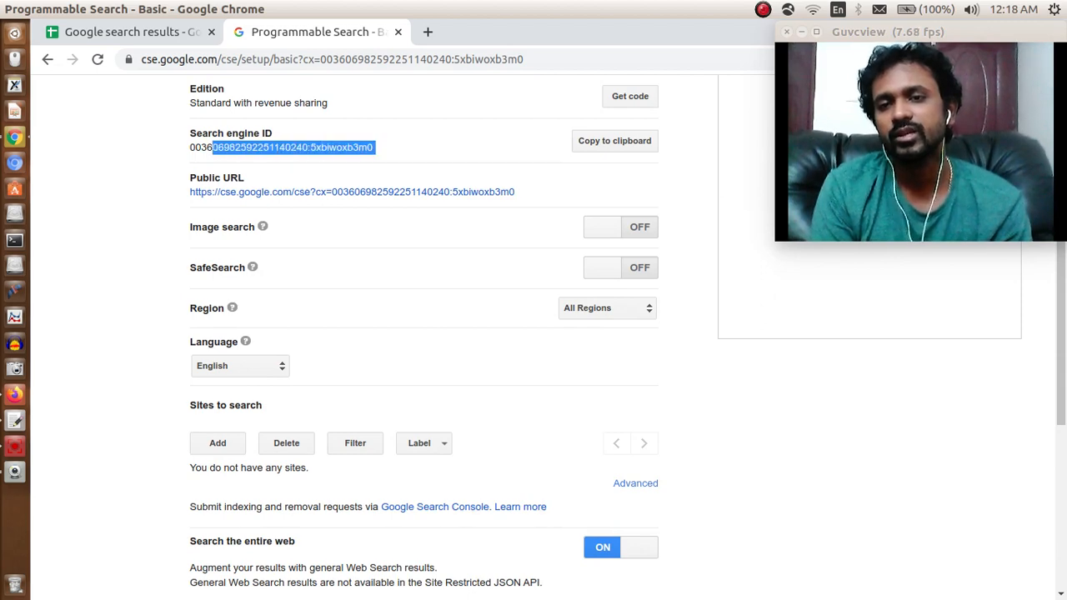
triple_click(280, 146)
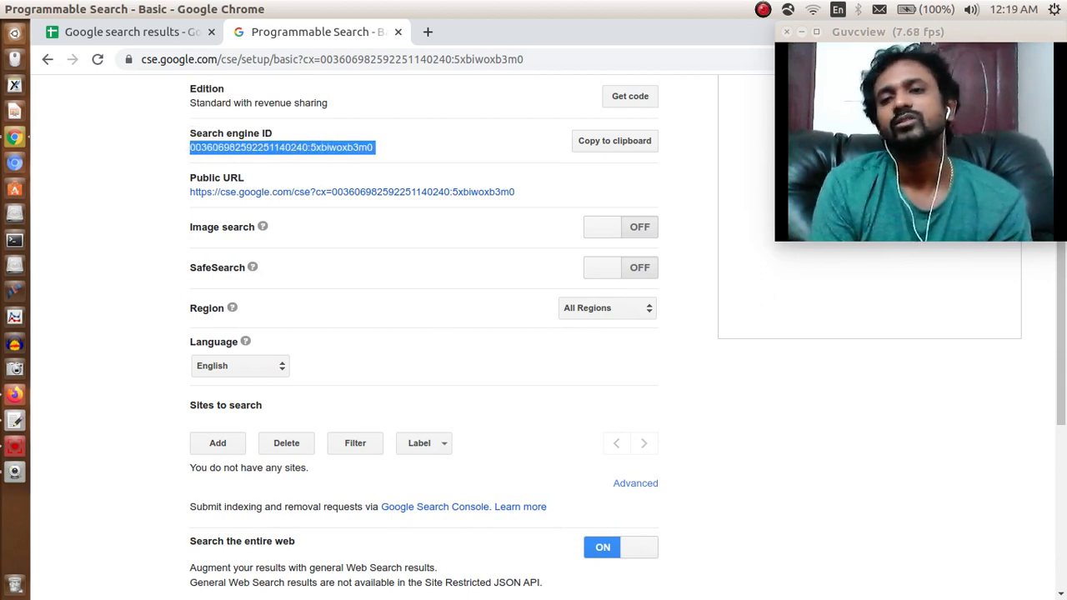
click(125, 30)
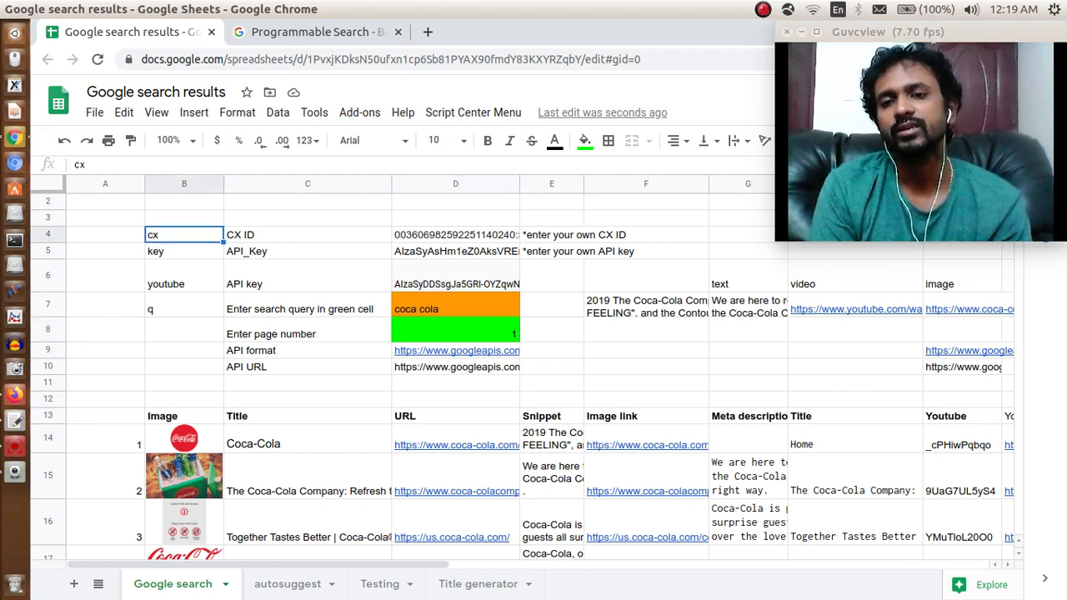
Compare the CX ID cell with the copied ID, then bring up the Custom Search JSON API docs
click(455, 233)
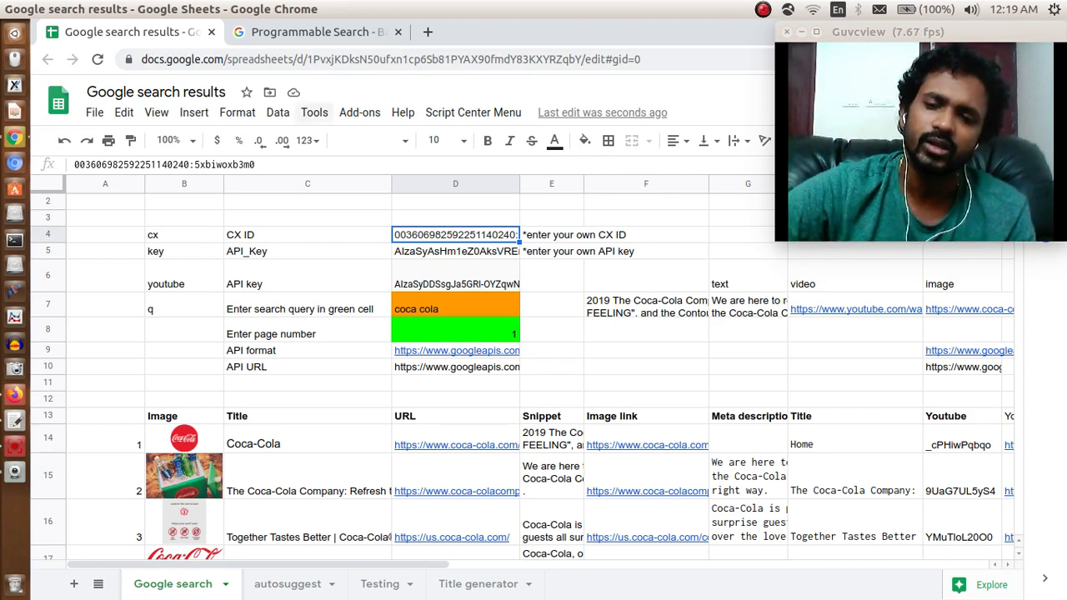
click(320, 31)
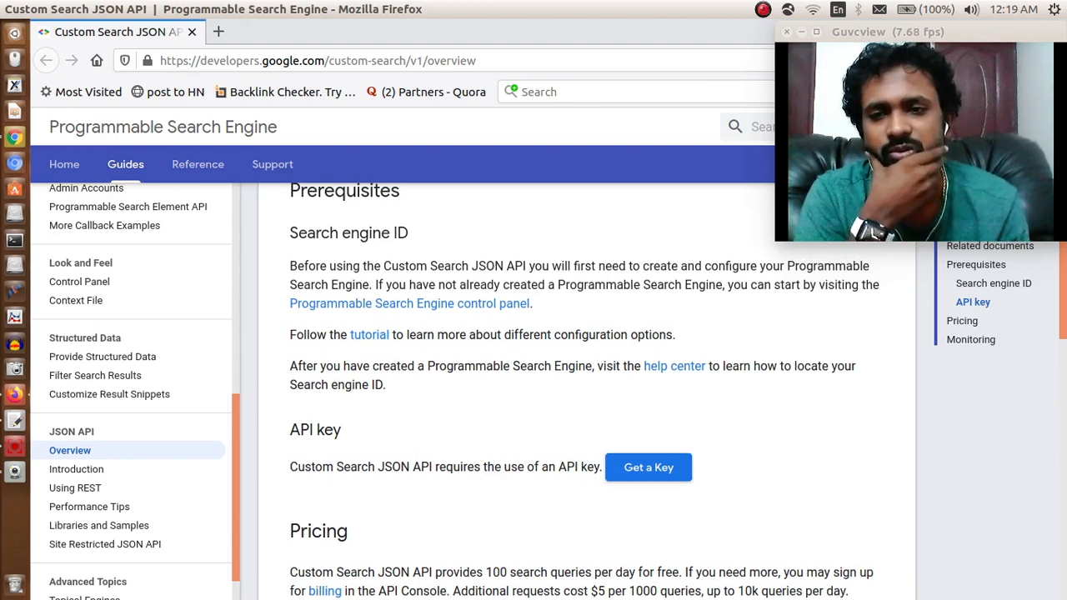
Generate a Custom Search API key for an existing project via Get a Key
click(649, 467)
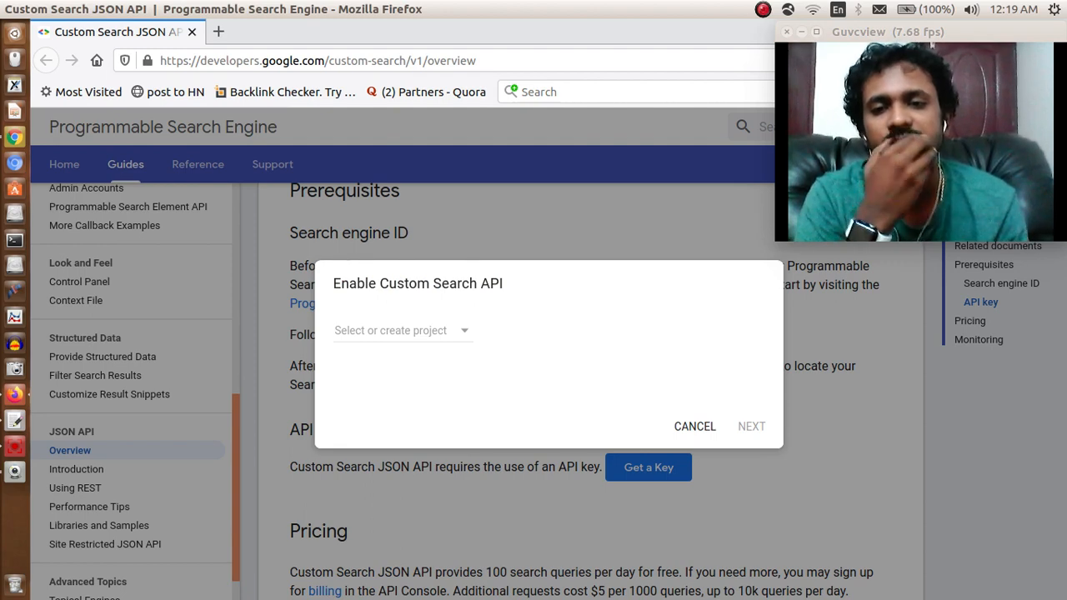
click(401, 330)
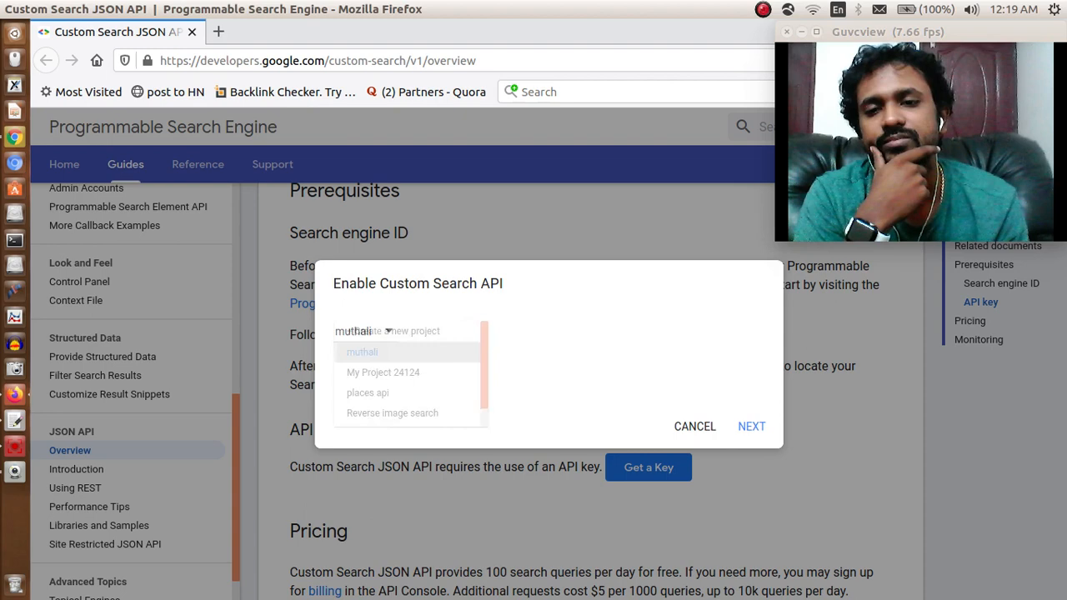
click(362, 352)
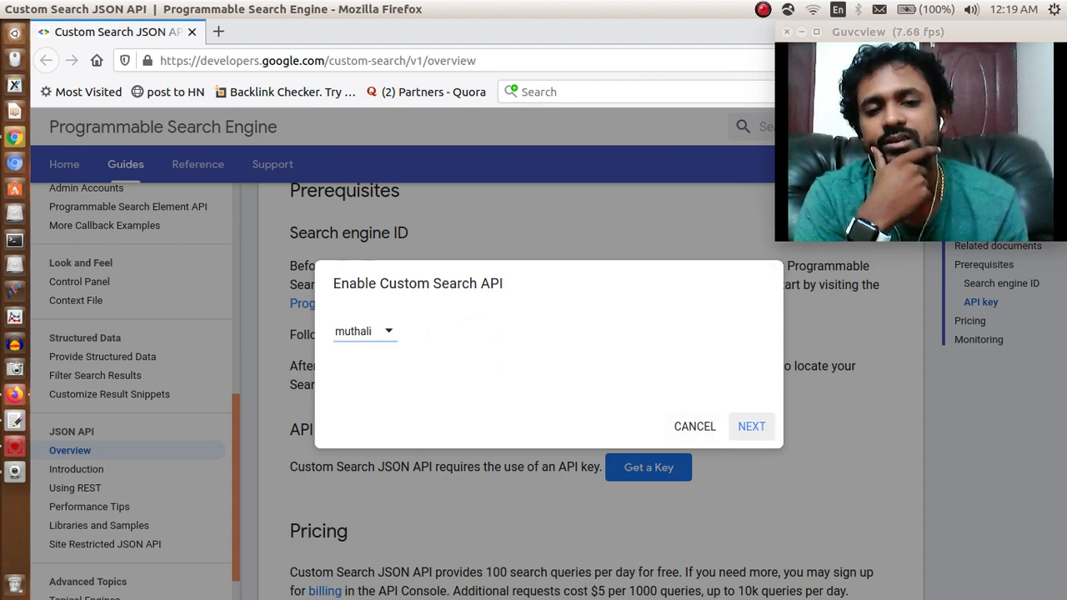
click(752, 427)
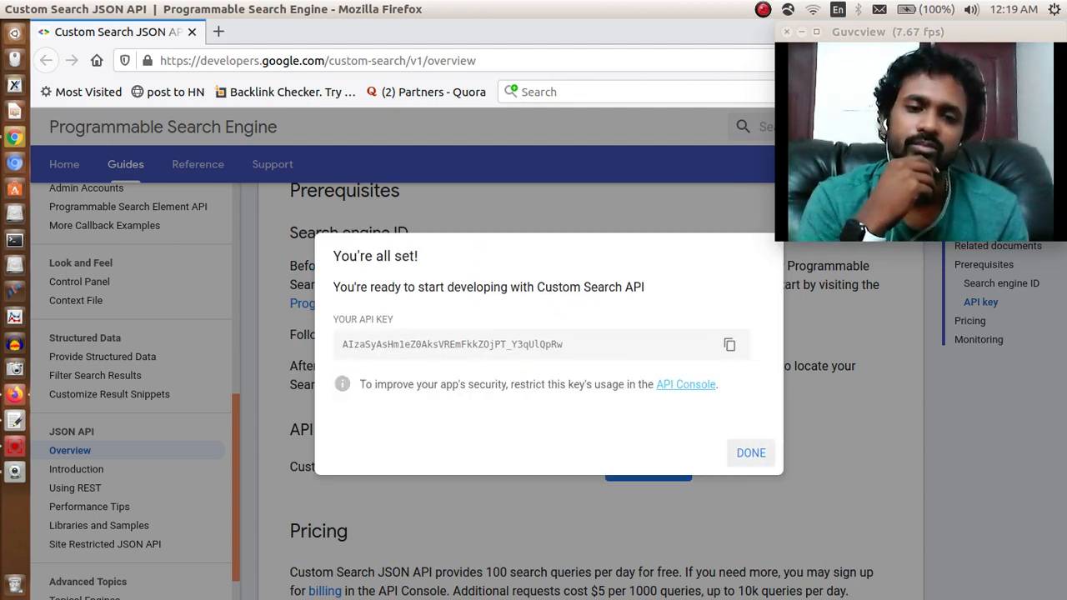
click(750, 453)
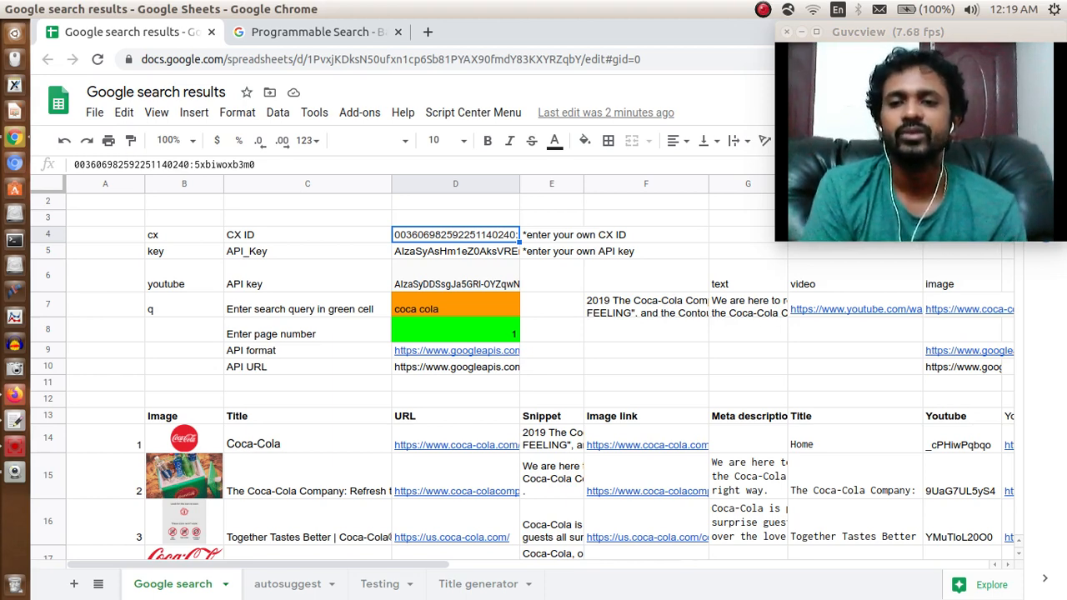
click(455, 250)
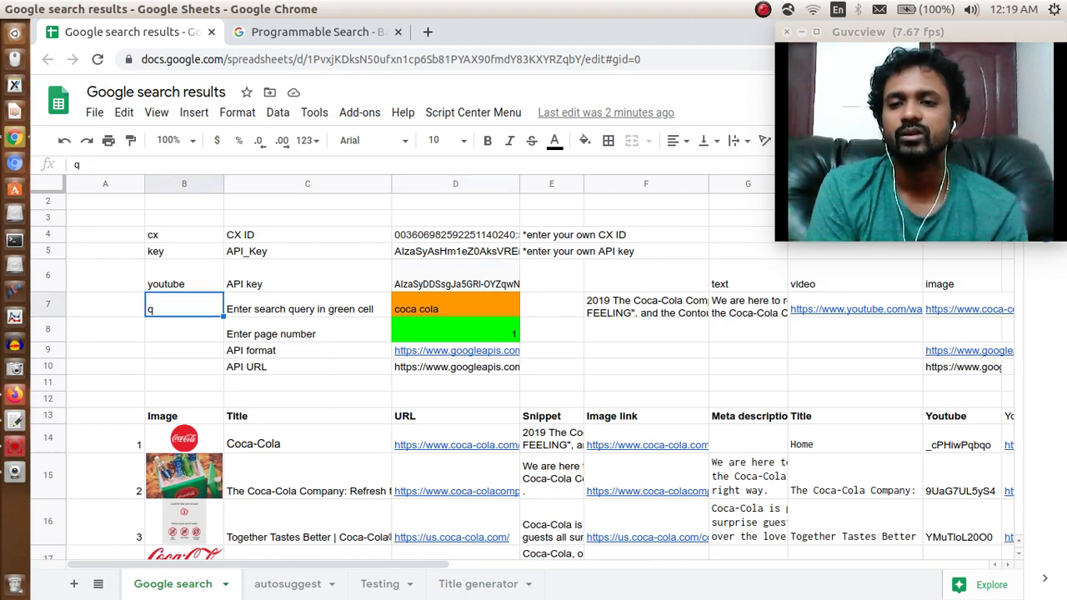
click(307, 308)
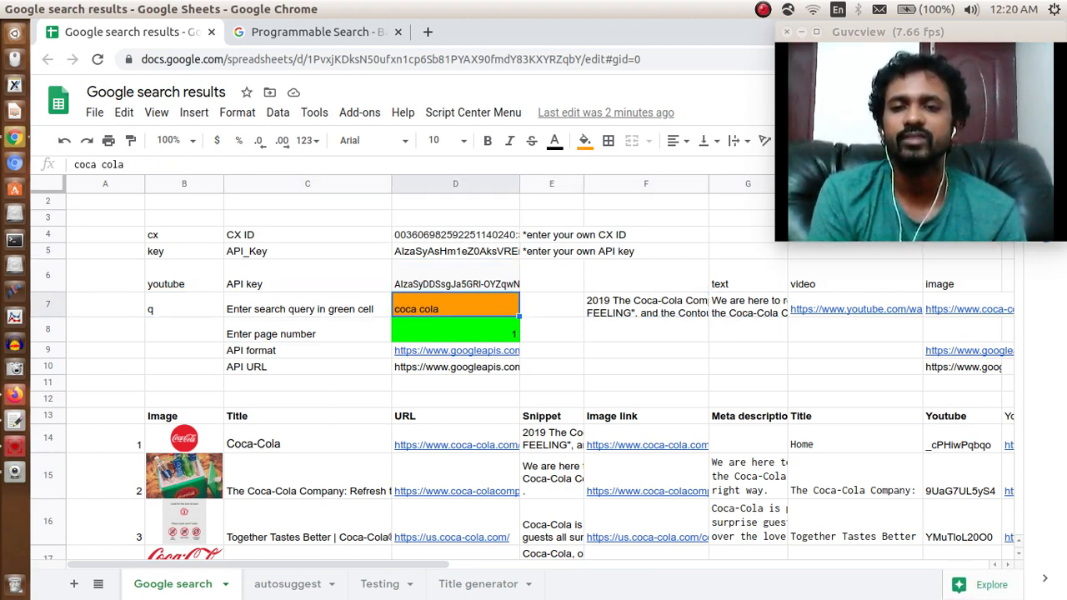
click(456, 234)
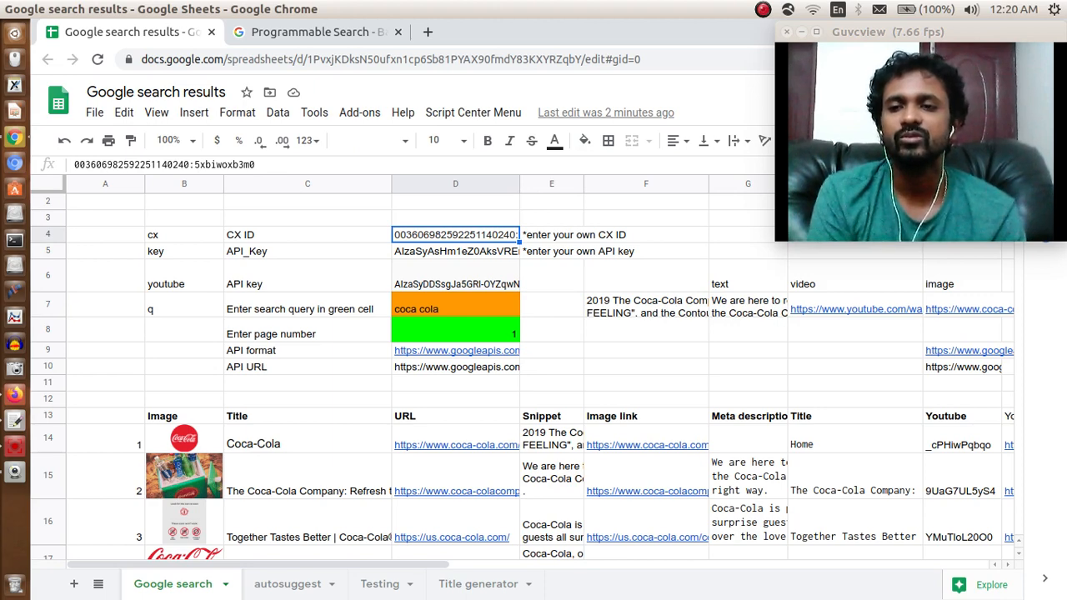
click(455, 308)
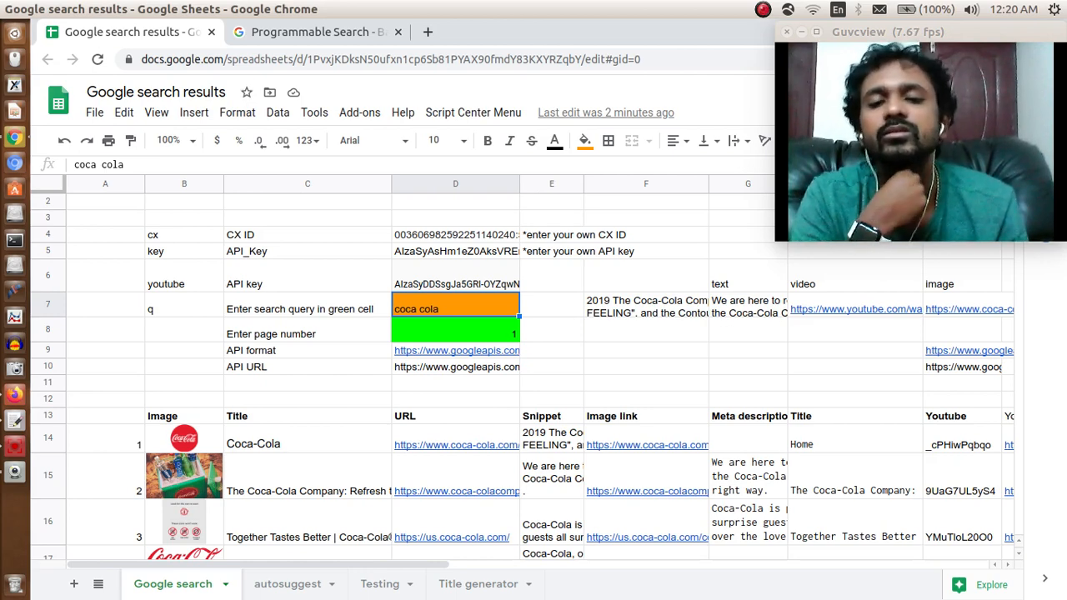
click(456, 366)
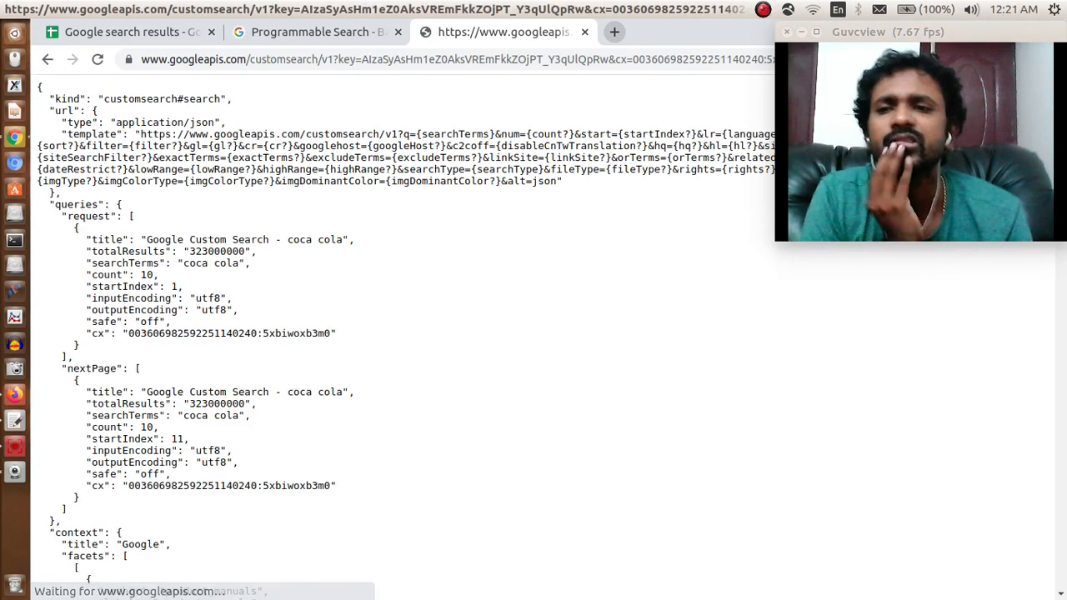
Review the JSON response, return to the sheet and start a new empty browser tab
scroll(down, 3)
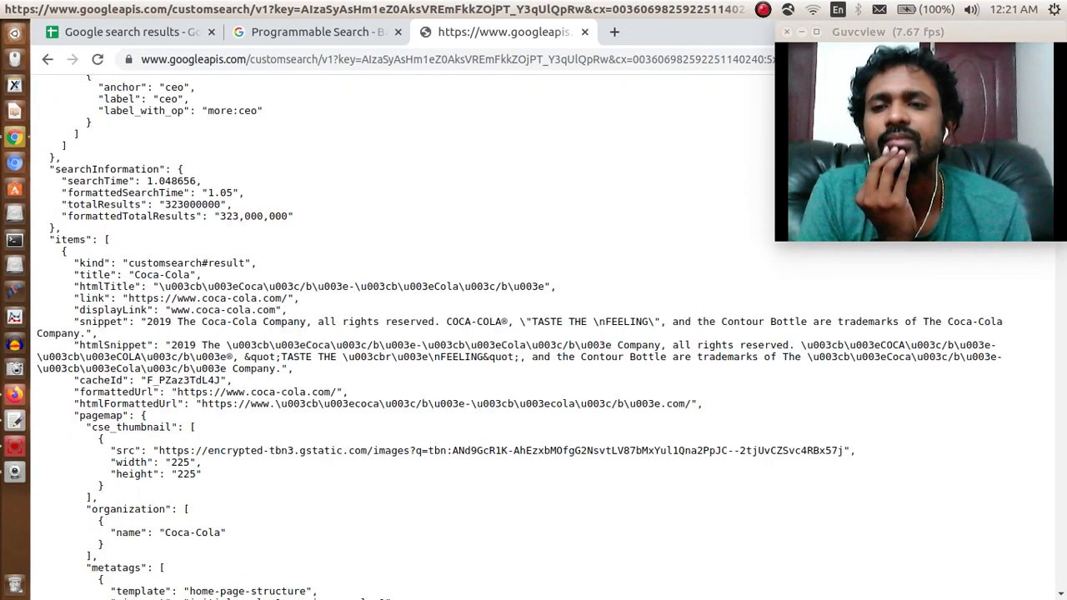
scroll(down, 3)
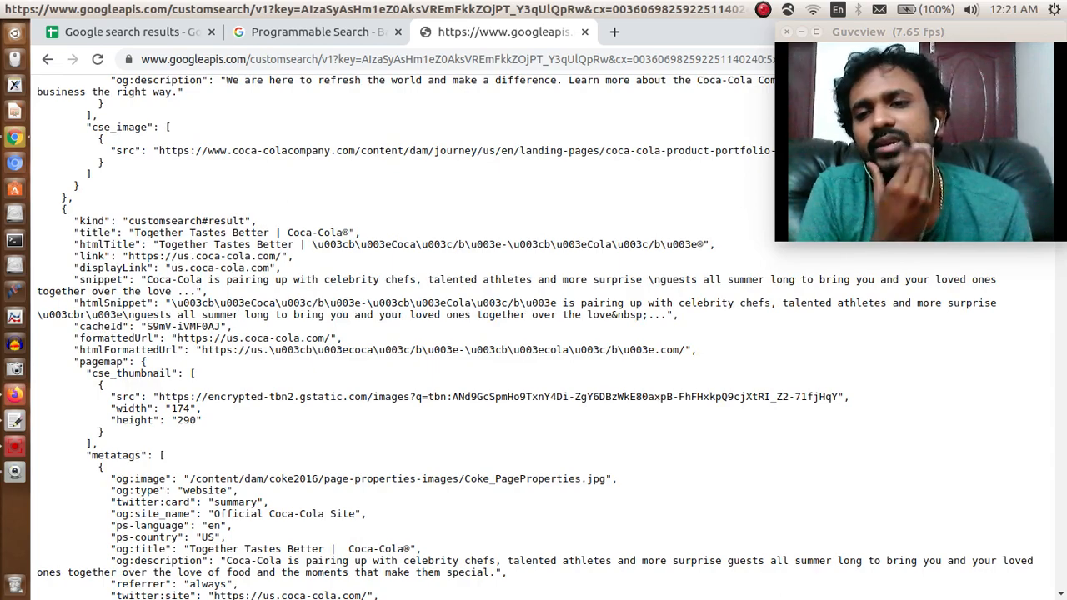
scroll(up, 3)
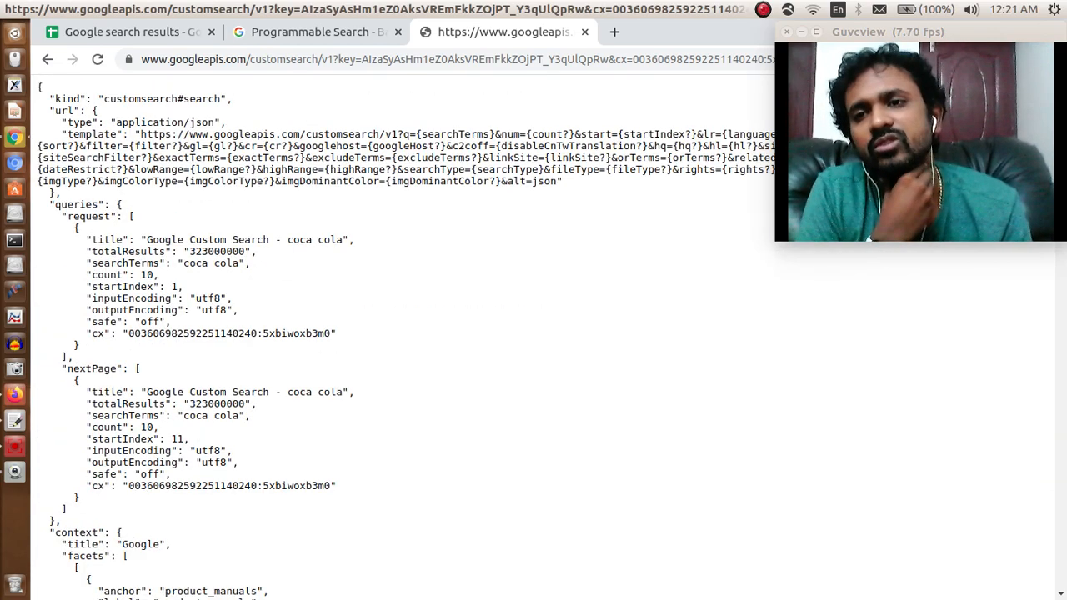
click(133, 33)
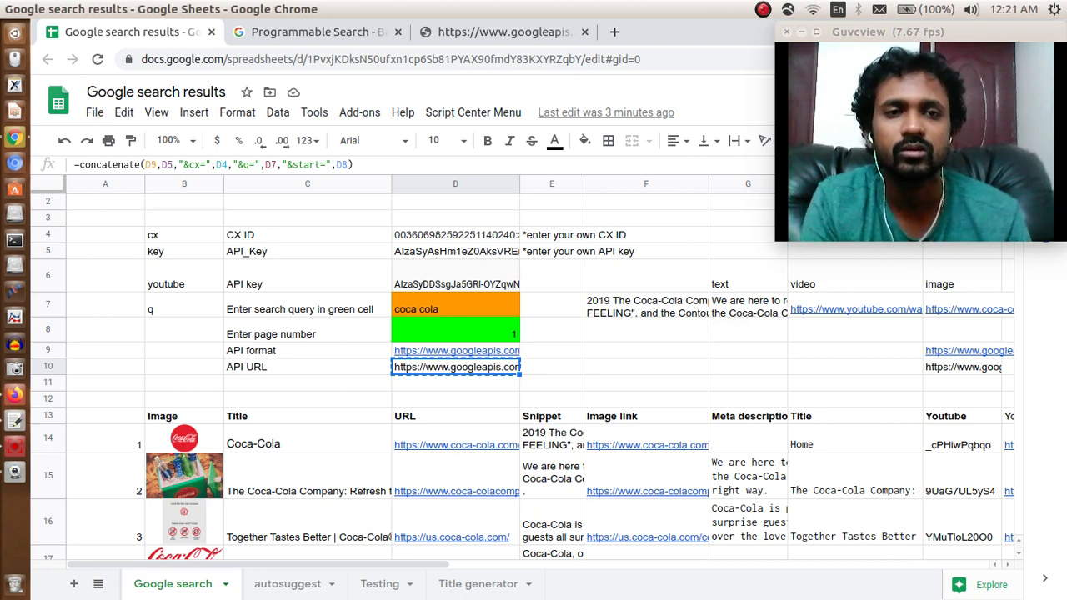
click(614, 32)
text(aozata)
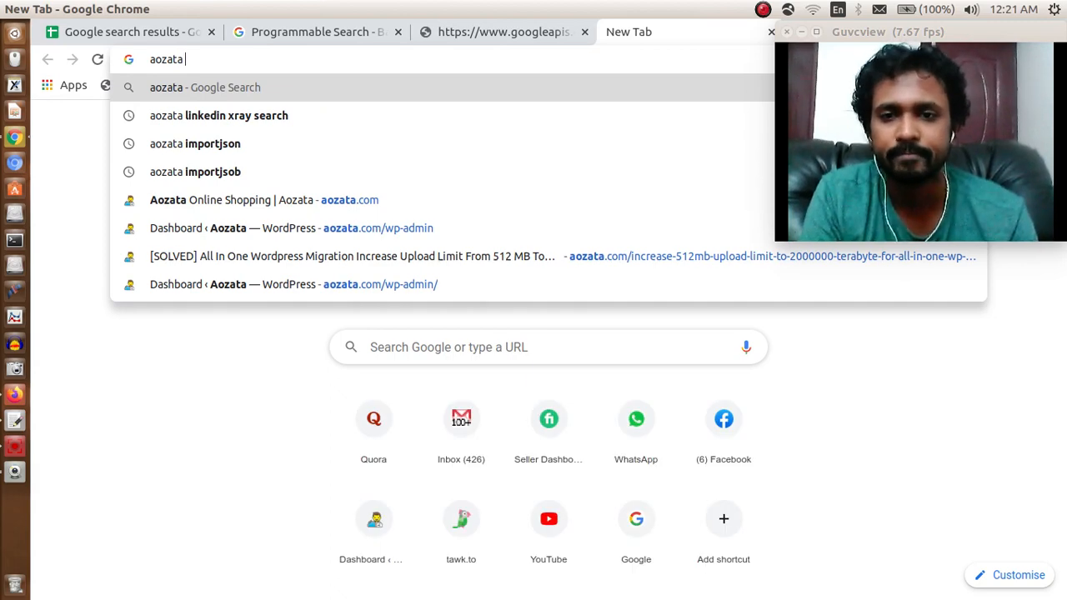
Search 'aozata importjson' and bring up Aozata's IMPORTJSON.gs script code page
text(import)
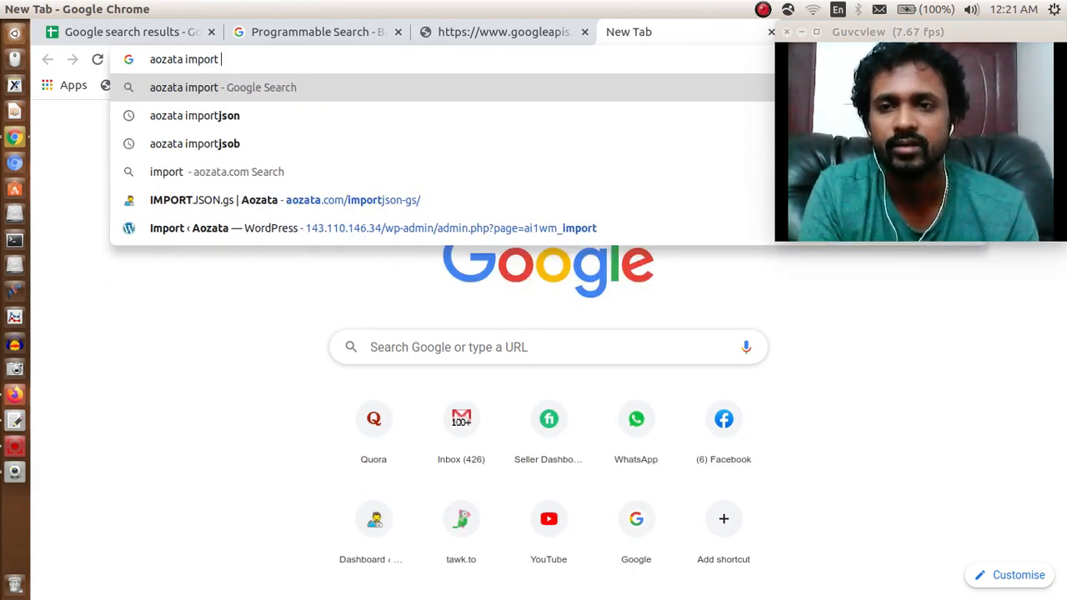
click(193, 115)
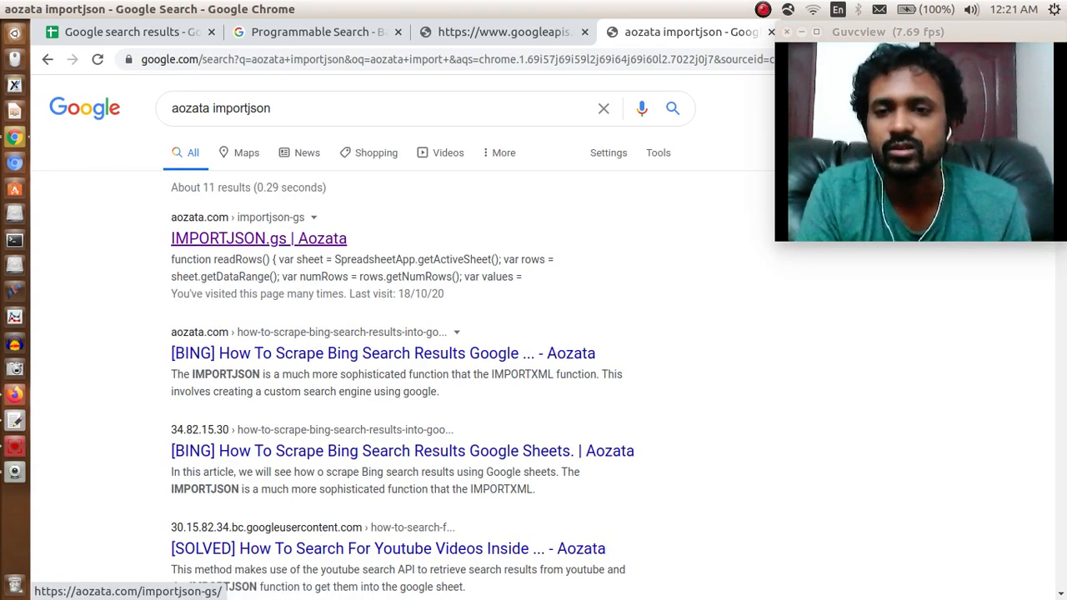
click(258, 236)
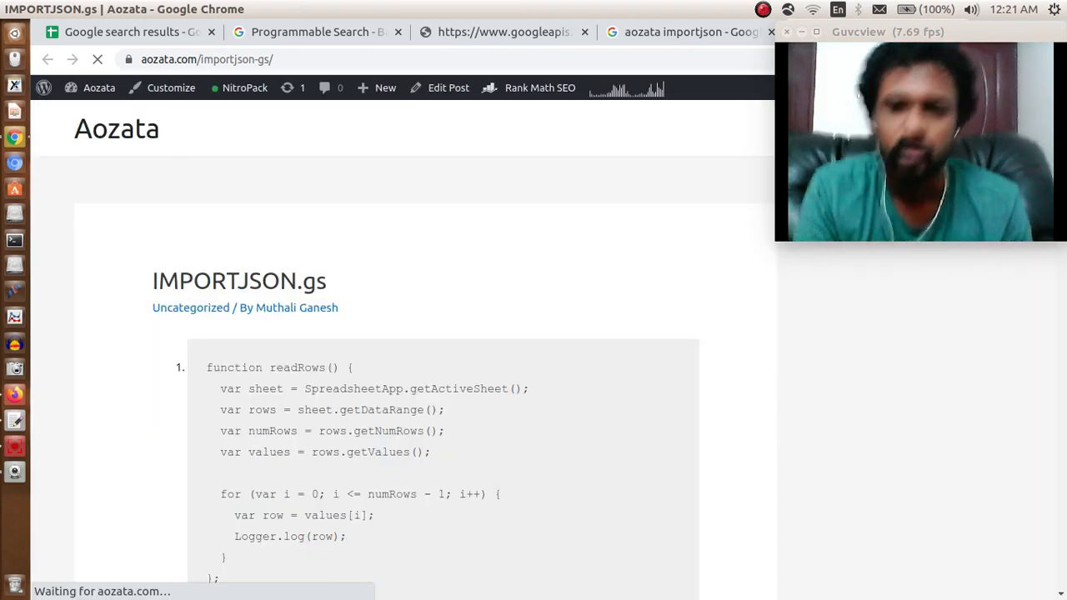
scroll(down, 3)
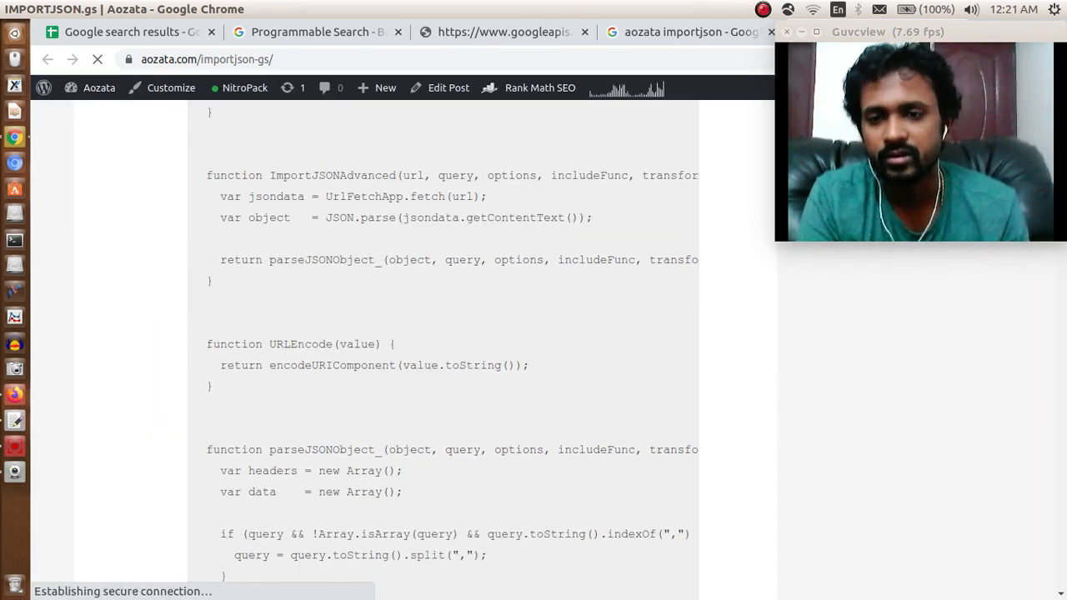
scroll(down, 3)
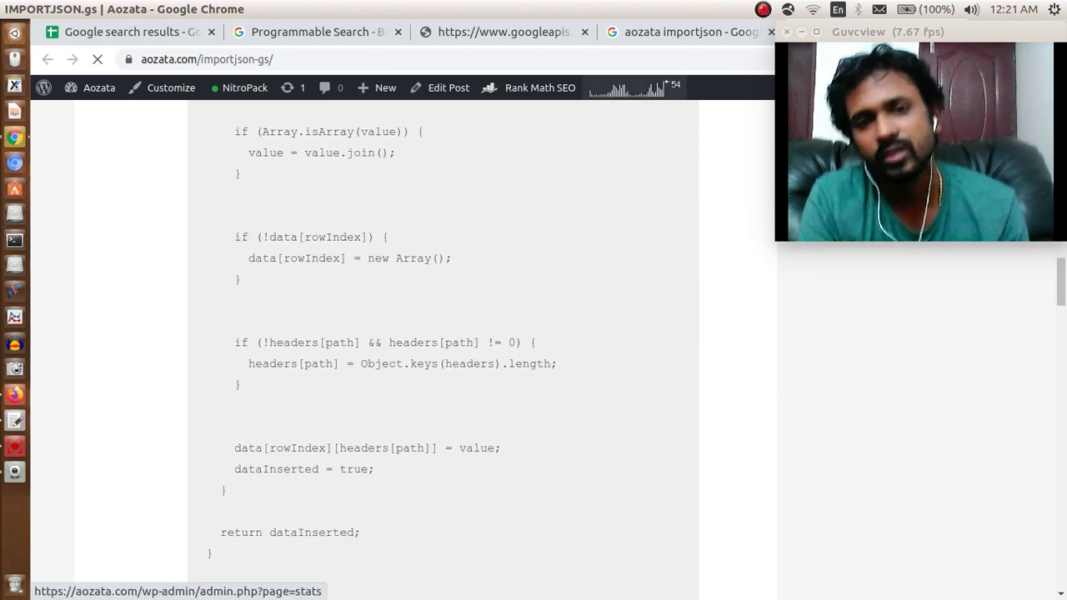
click(674, 34)
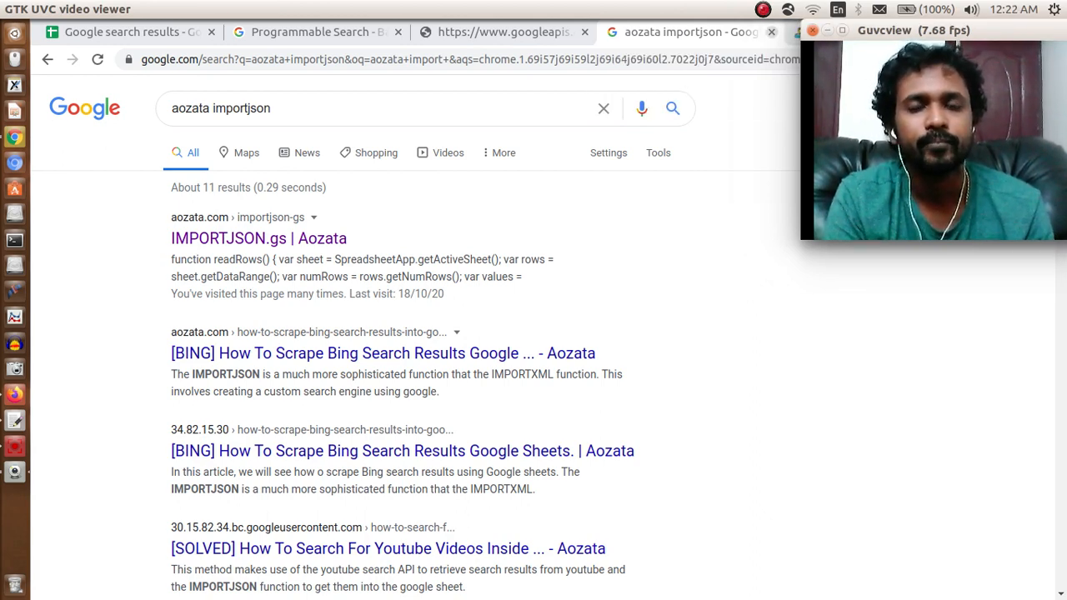
click(259, 237)
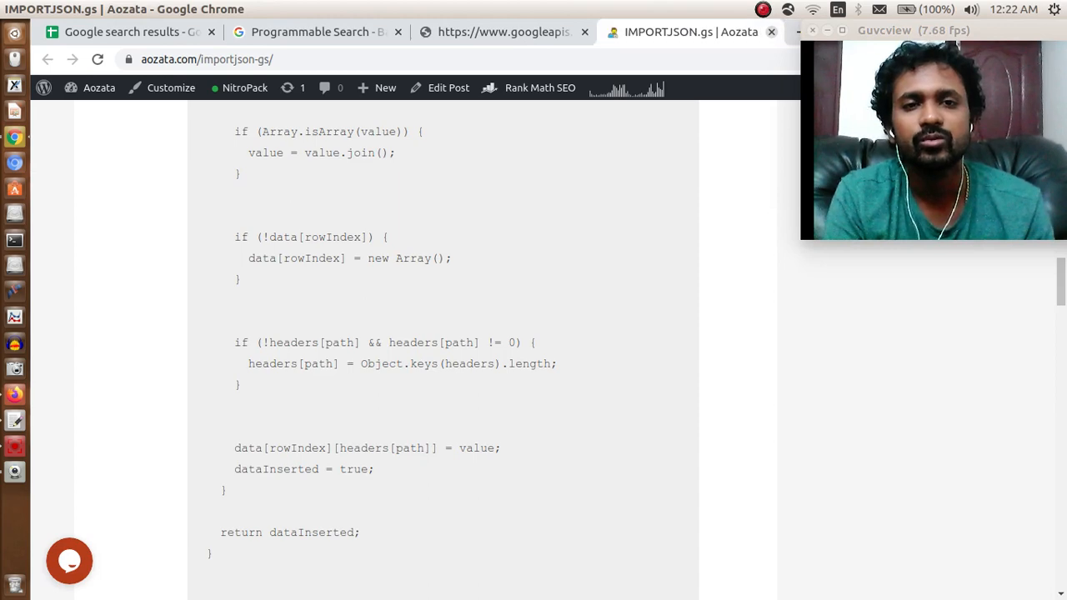
Close the Aozata page and look at Script editor under the sheet's Tools menu
click(133, 33)
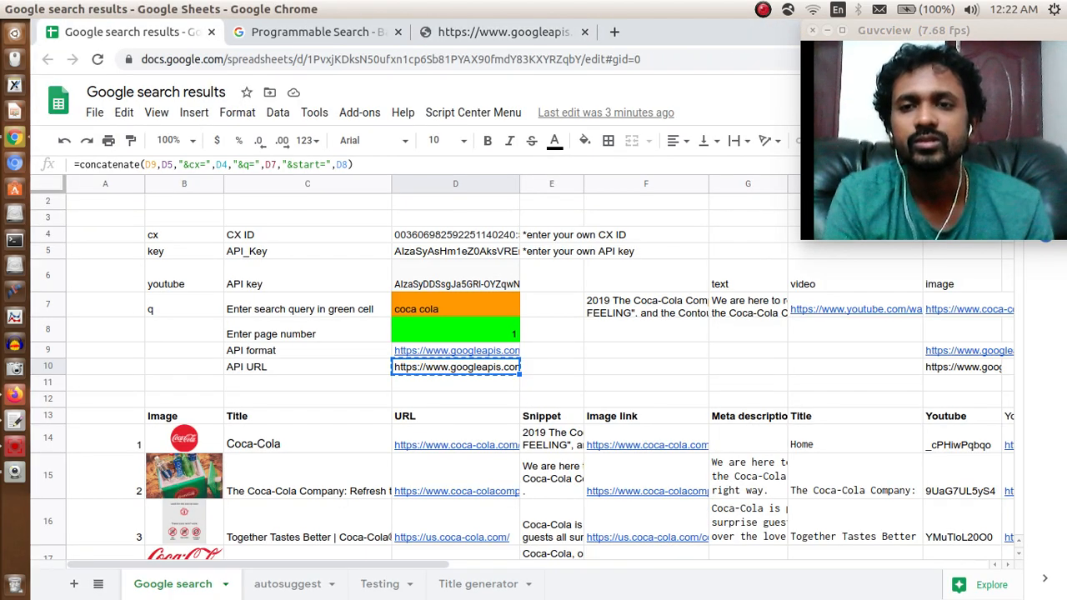
click(313, 112)
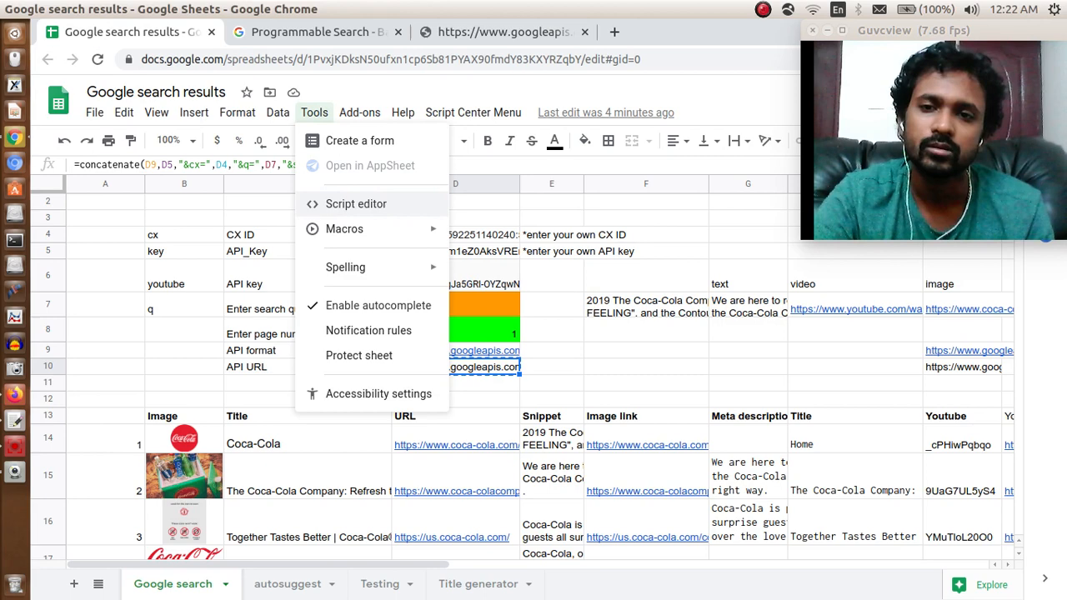
click(357, 204)
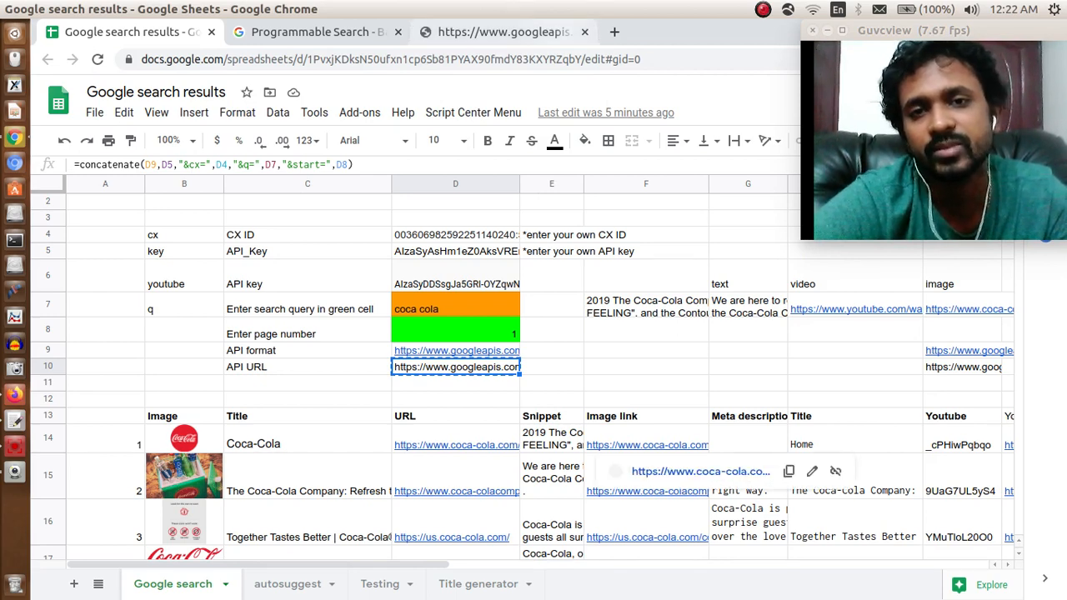
Show the coca cola API JSON response scrolled down to its items list
click(500, 32)
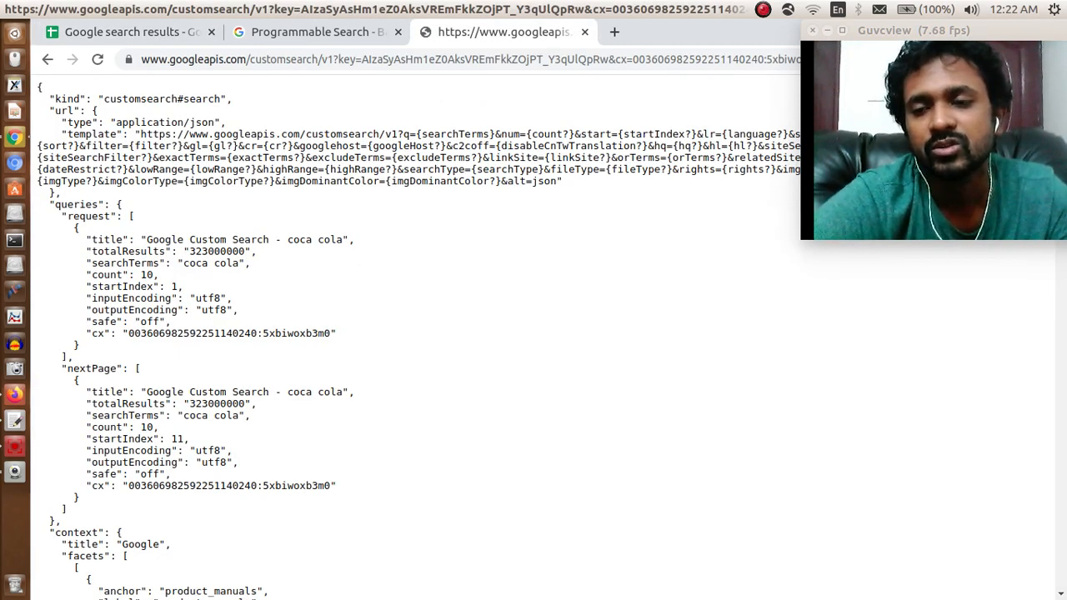
scroll(down, 3)
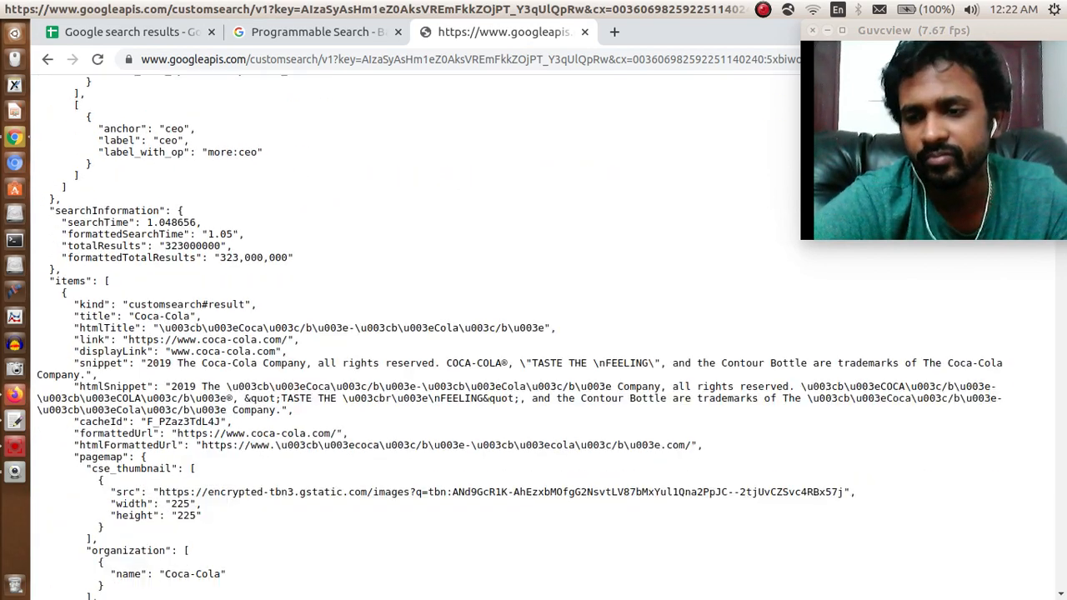
scroll(down, 3)
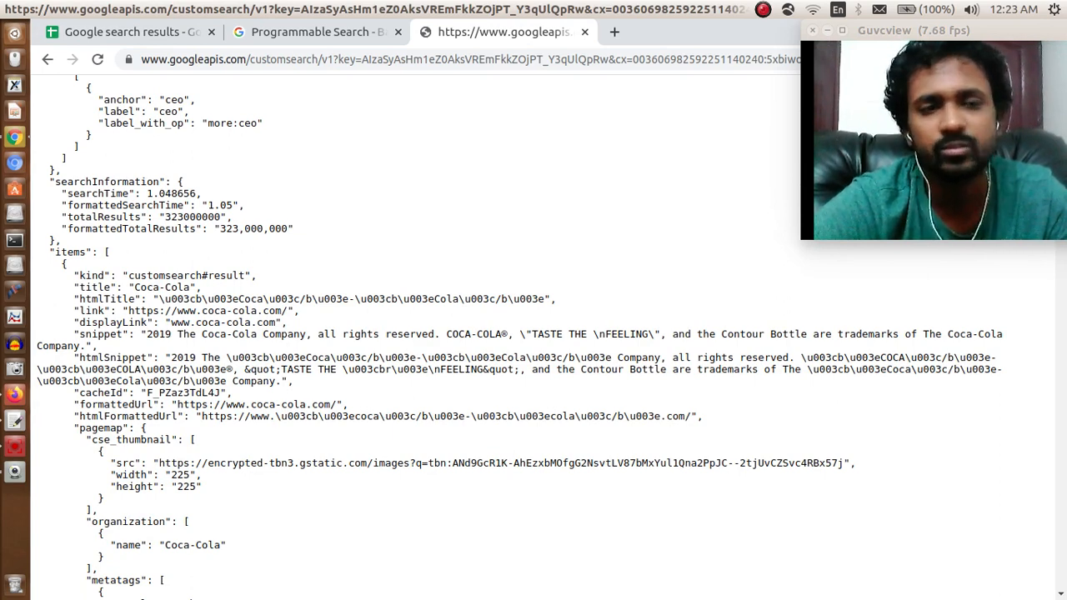
click(134, 35)
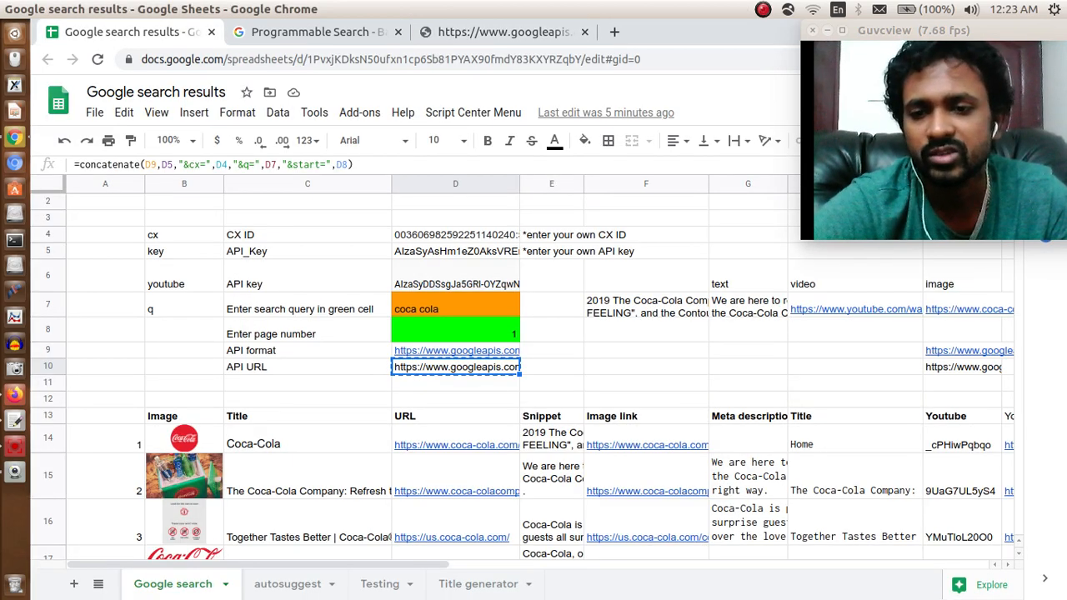
click(306, 444)
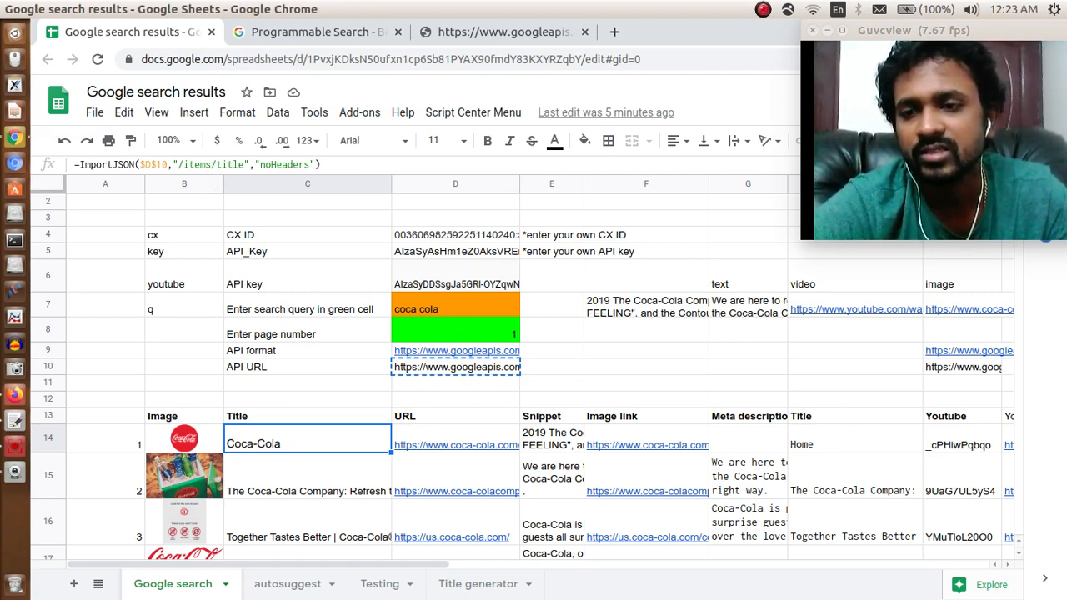
click(455, 367)
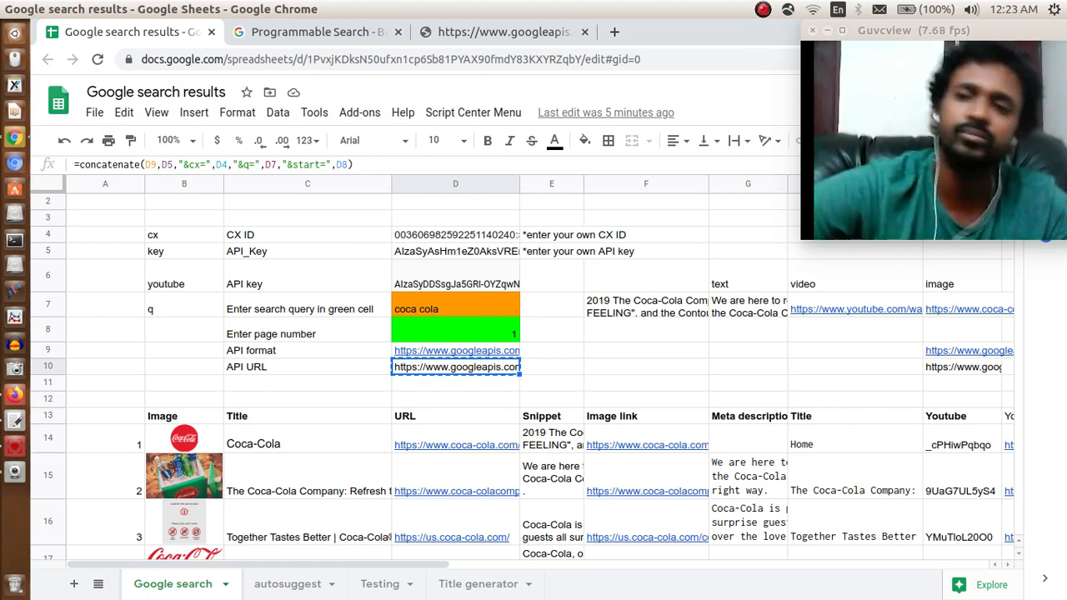
click(307, 440)
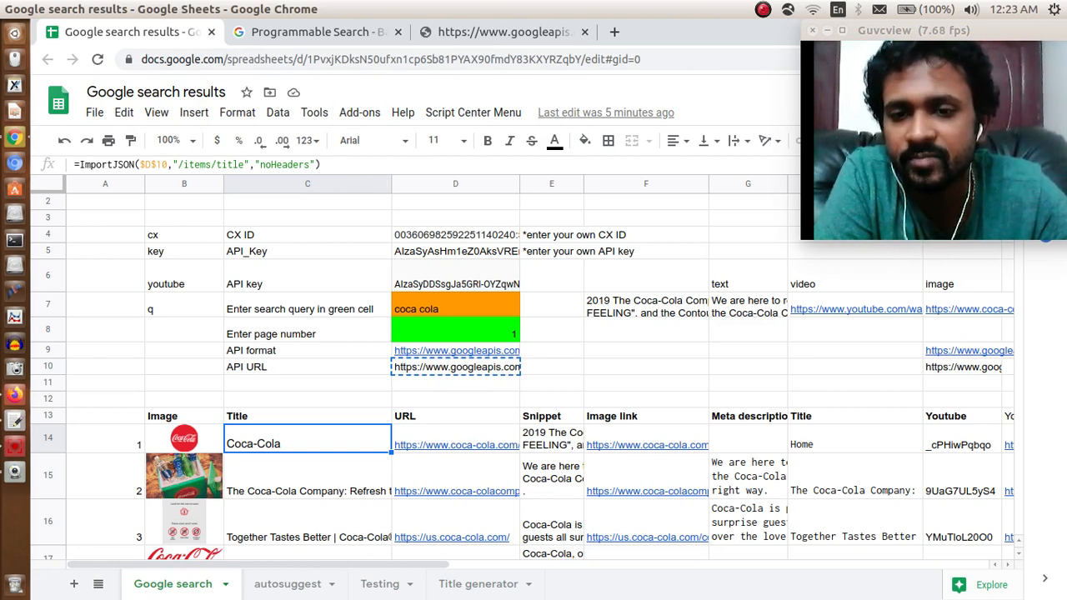
click(455, 443)
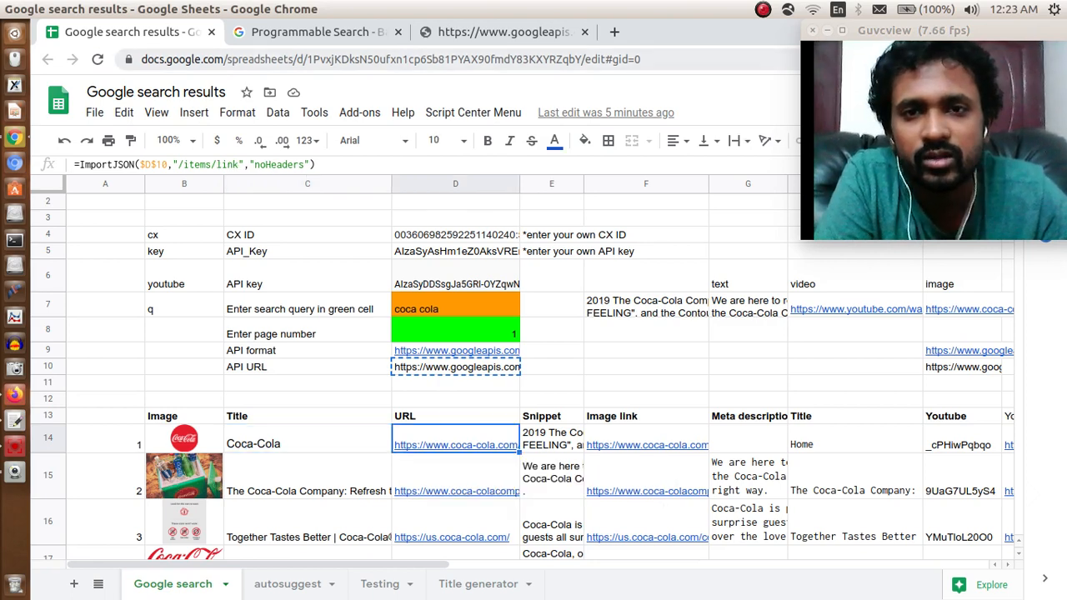
click(504, 33)
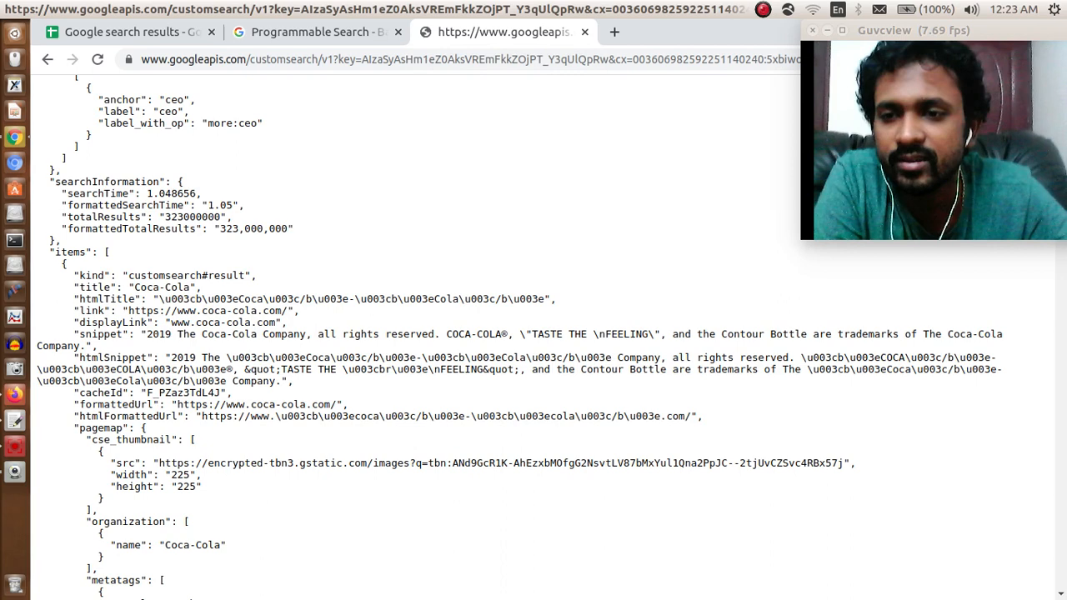
Select the first result's Coca-Cola title, check the Image link IMPORTJSON formula, return to the JSON
double_click(160, 287)
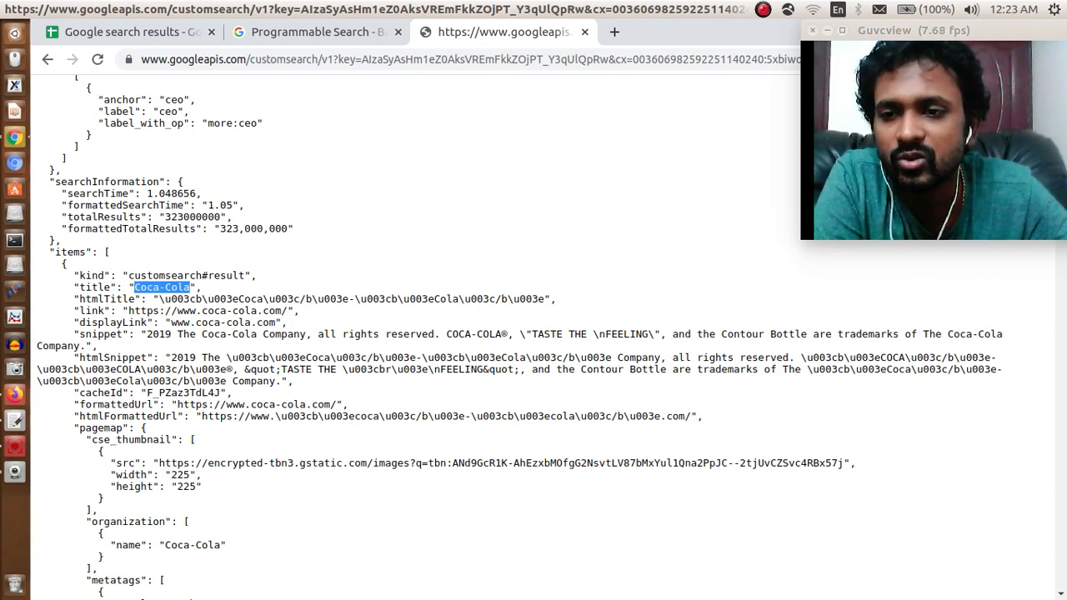
click(130, 33)
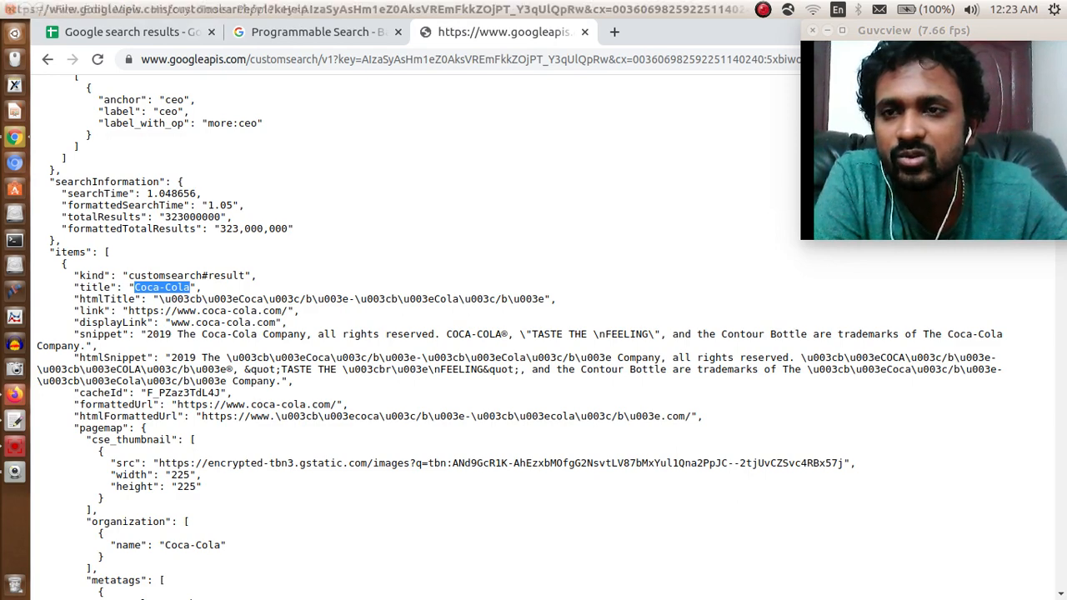
click(133, 36)
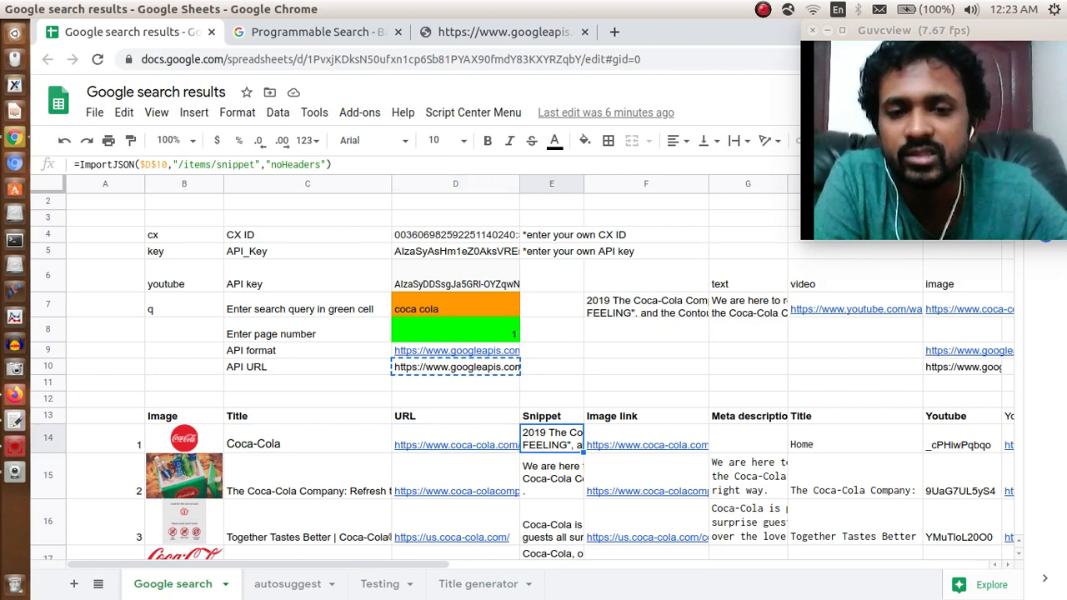
click(647, 445)
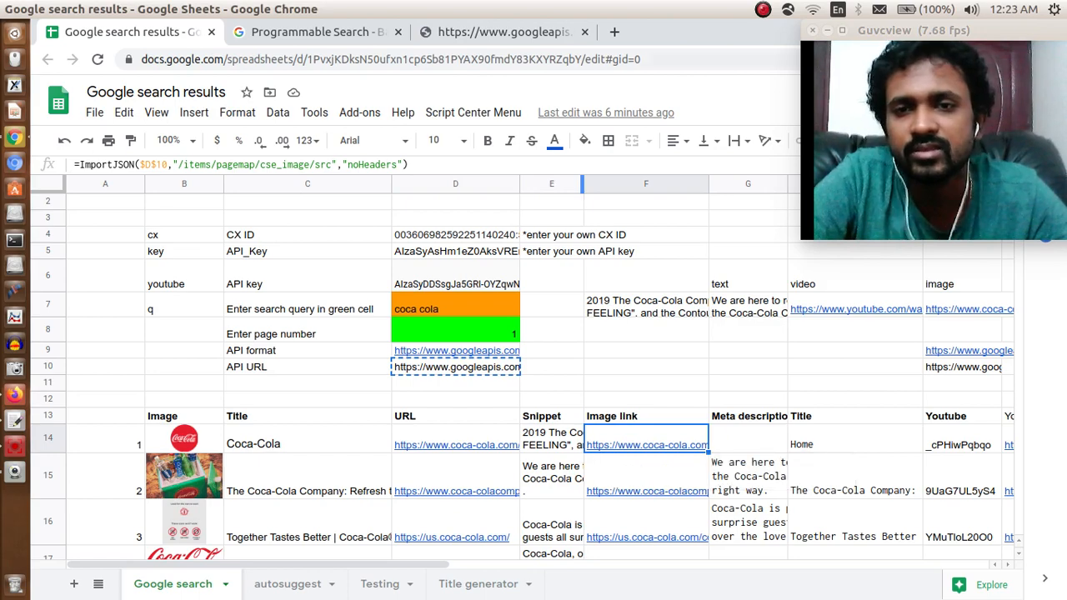
click(504, 33)
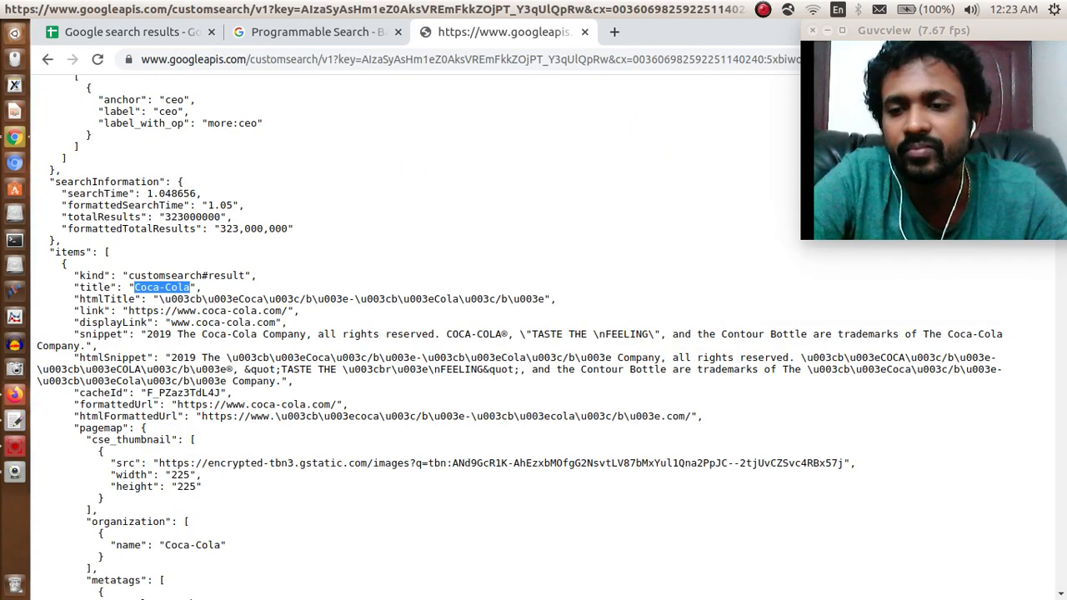
Scroll the JSON response down to the first result's pagemap cse_image src entry
scroll(down, 3)
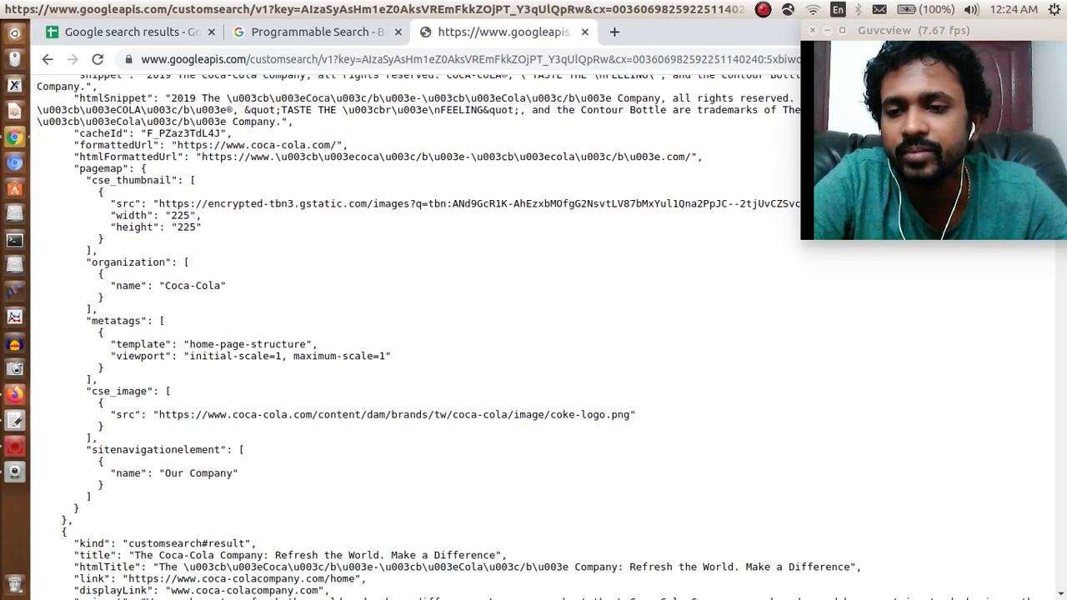
scroll(down, 3)
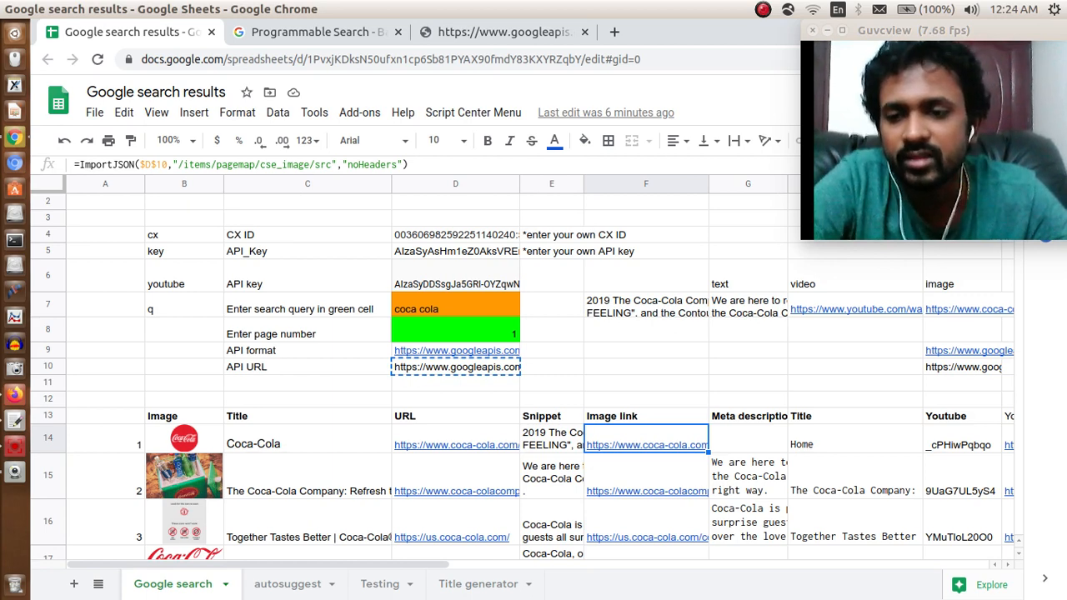
click(184, 438)
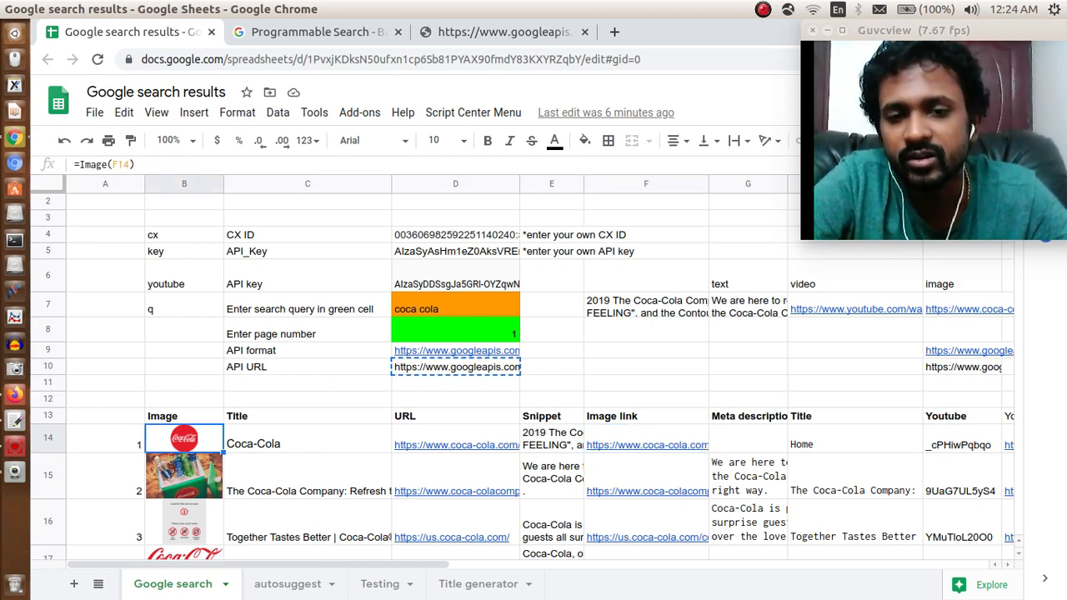
click(647, 445)
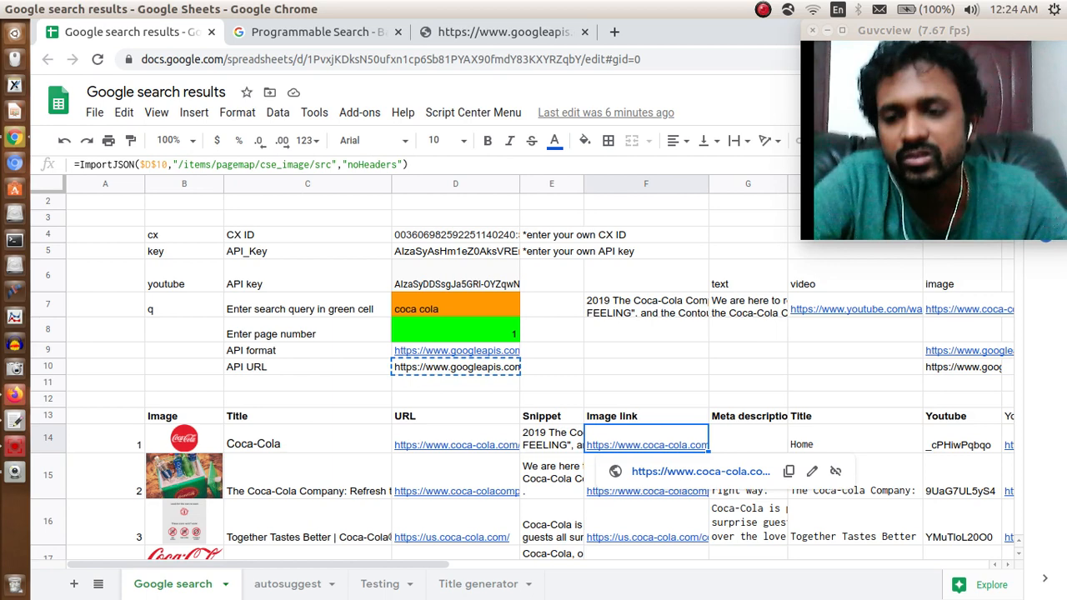
click(183, 438)
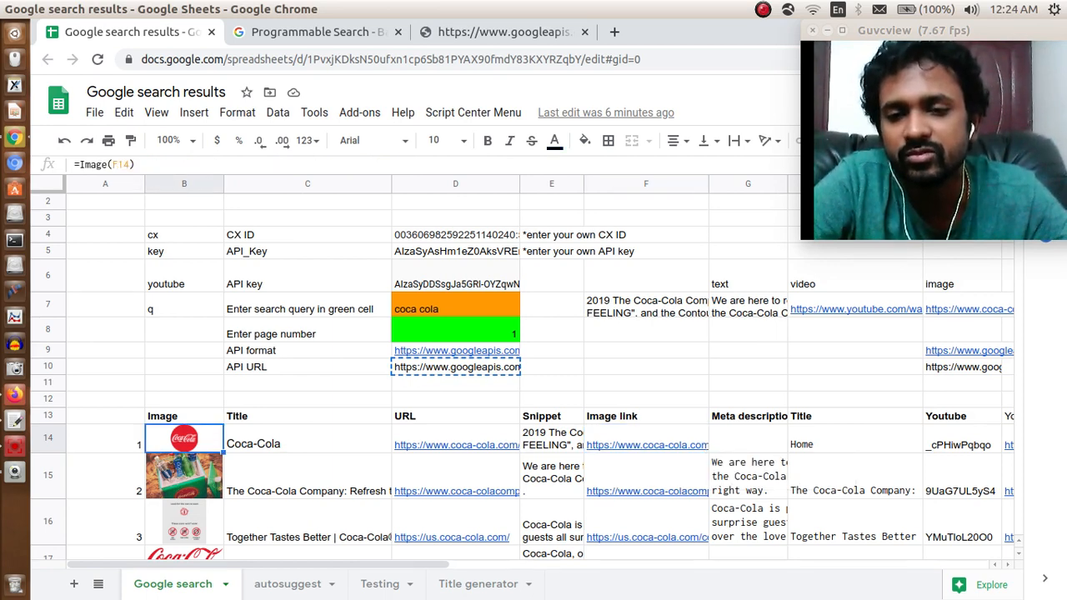
click(647, 445)
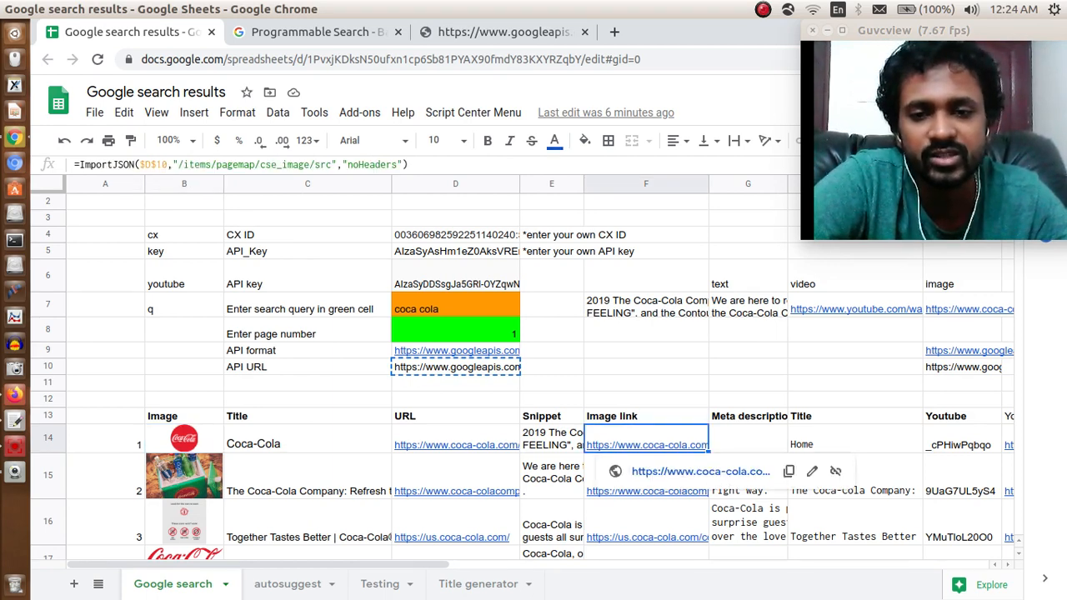
scroll(down, 3)
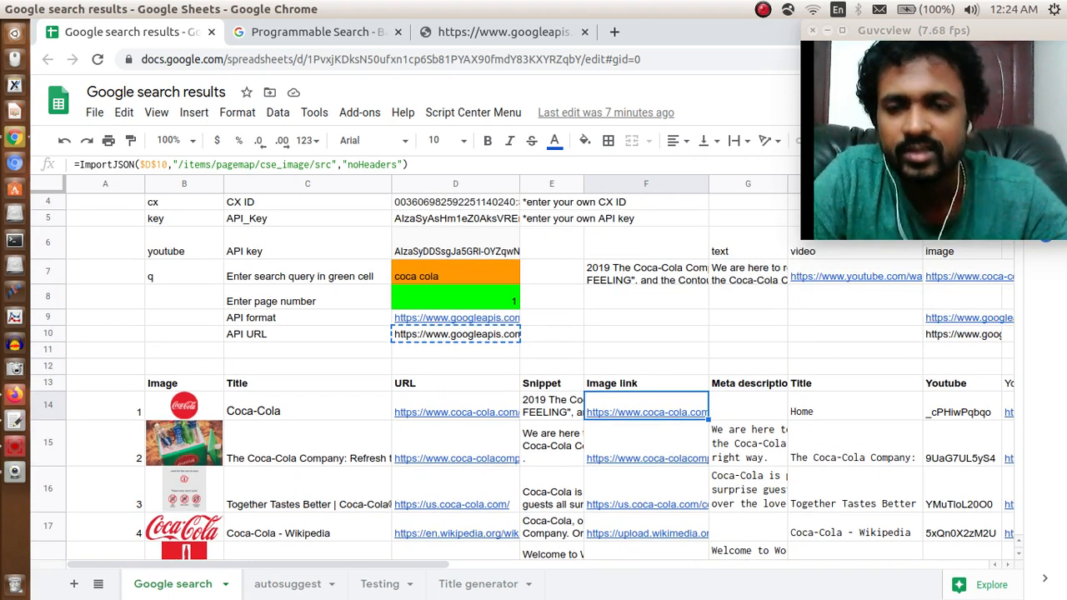
Replace the search query 'coca cola' in D7 with 'india' to re-run the IMPORTJSON results
click(455, 275)
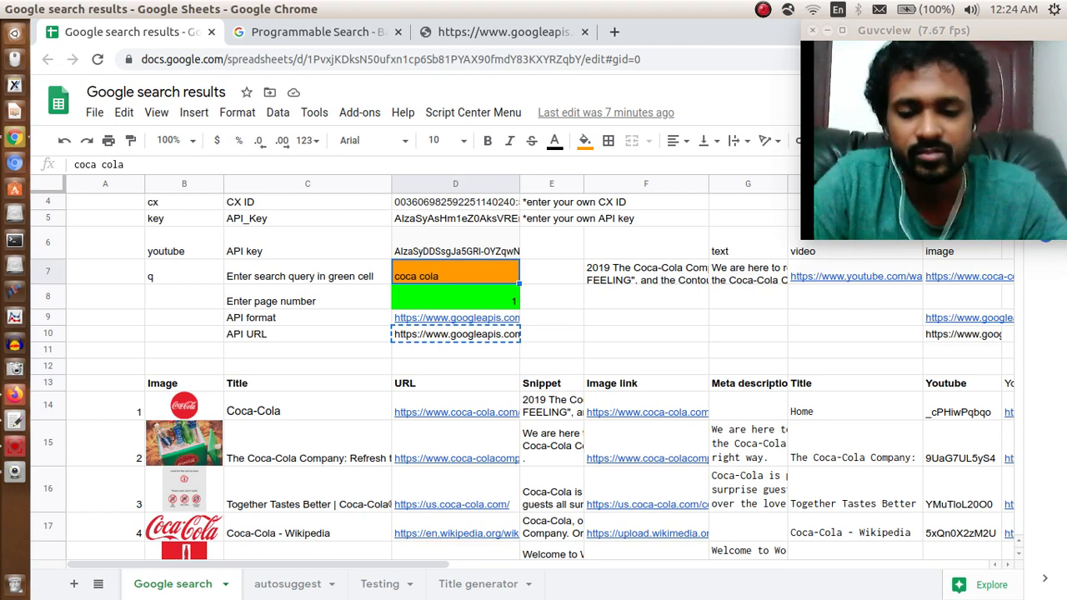
text(ind)
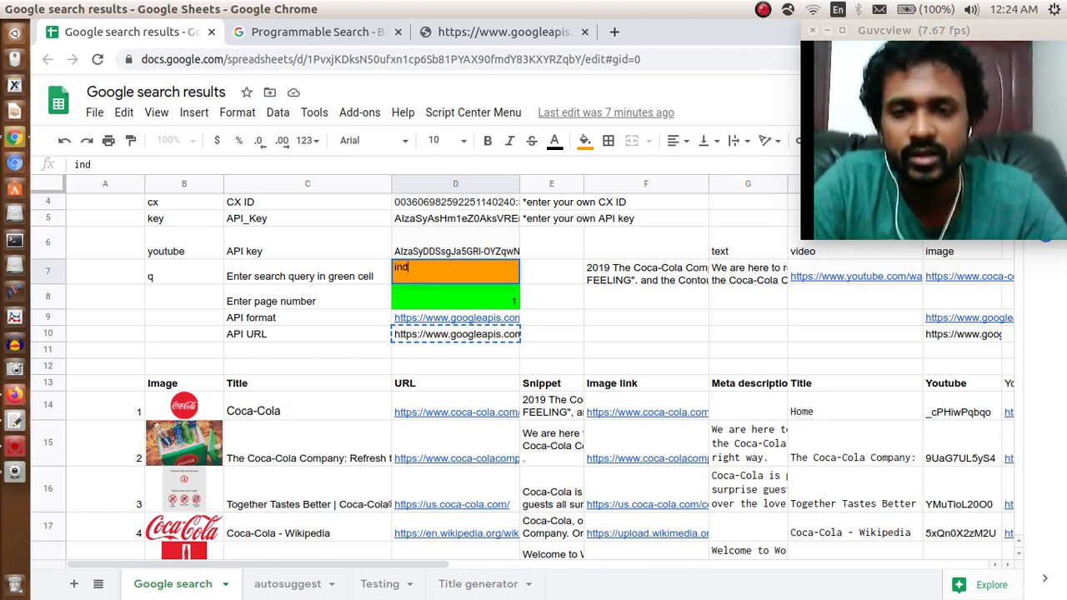
text(india)
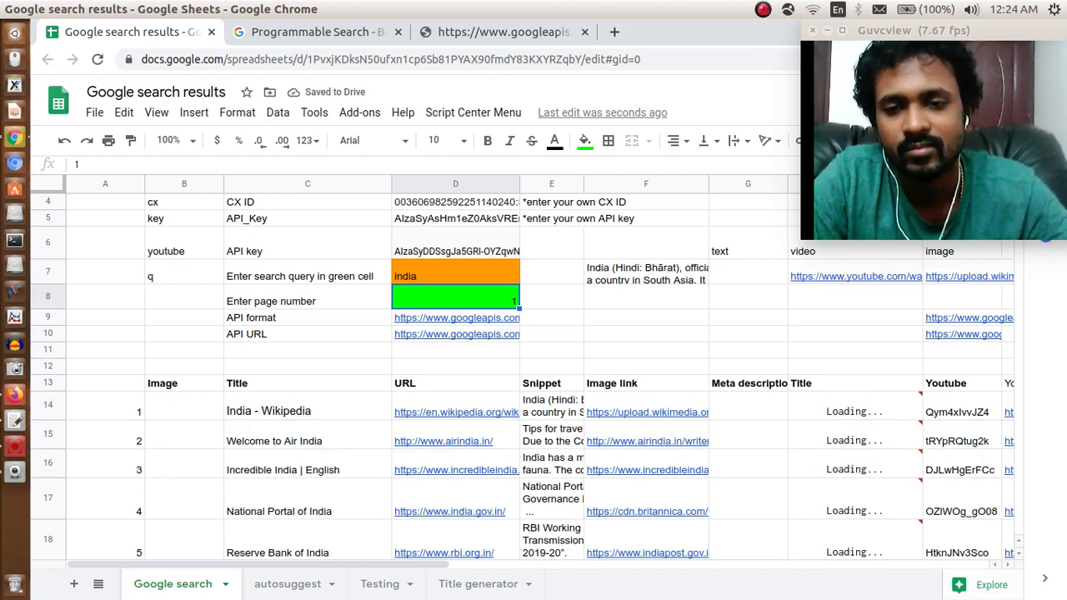
Scroll through the refreshed India results as titles, URLs and snippets fill in
scroll(down, 3)
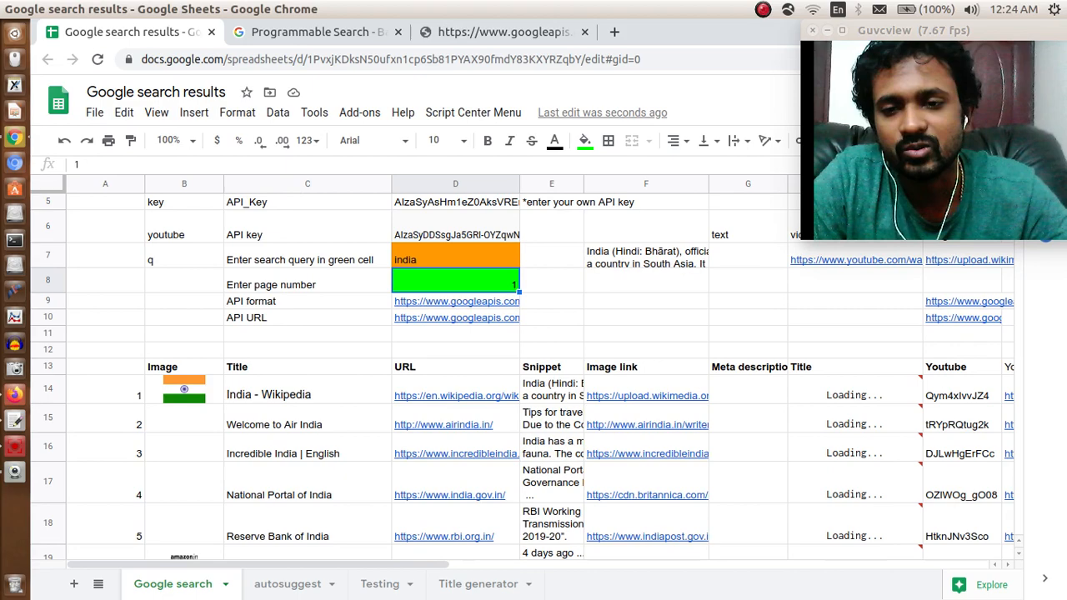
scroll(down, 3)
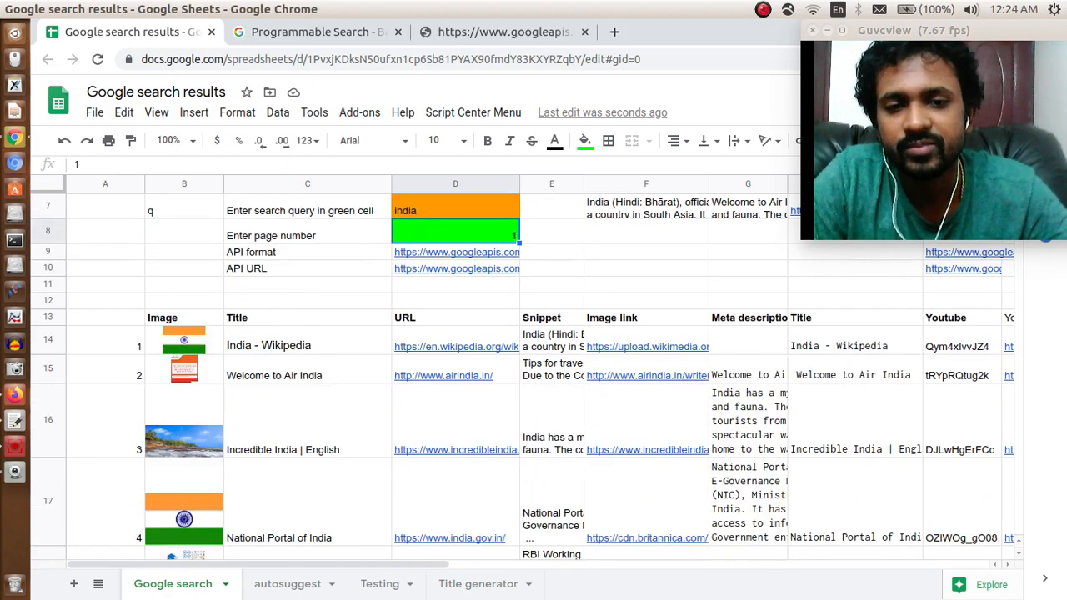
scroll(down, 3)
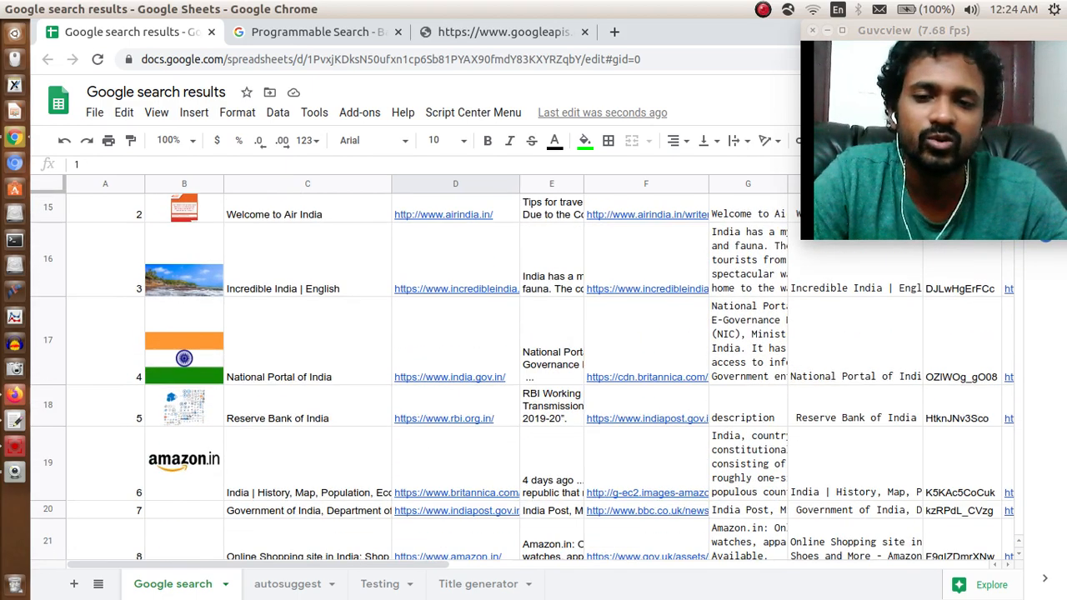
scroll(down, 3)
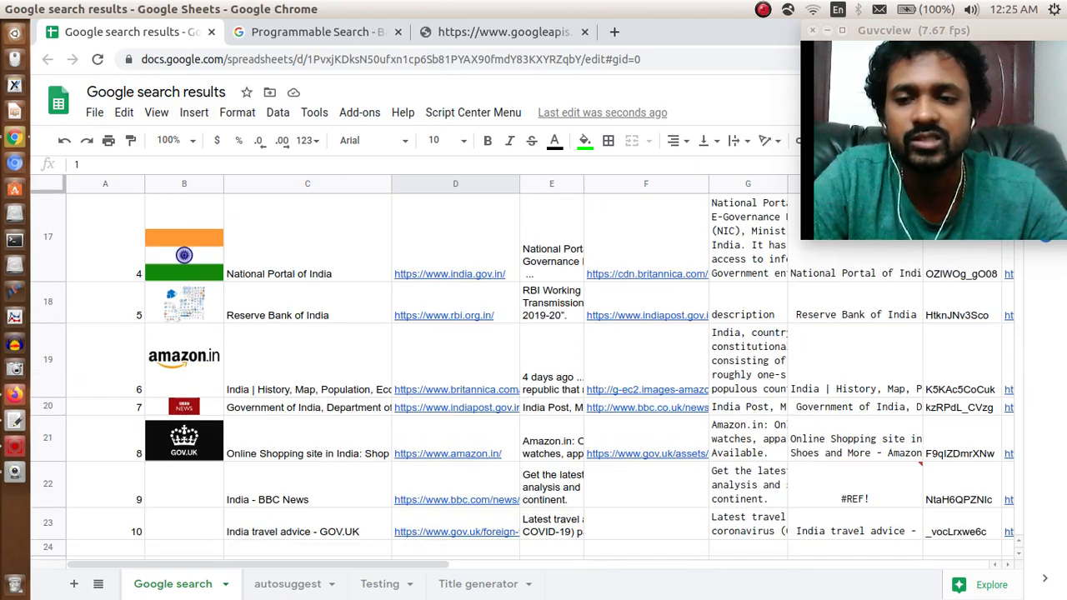
scroll(down, 3)
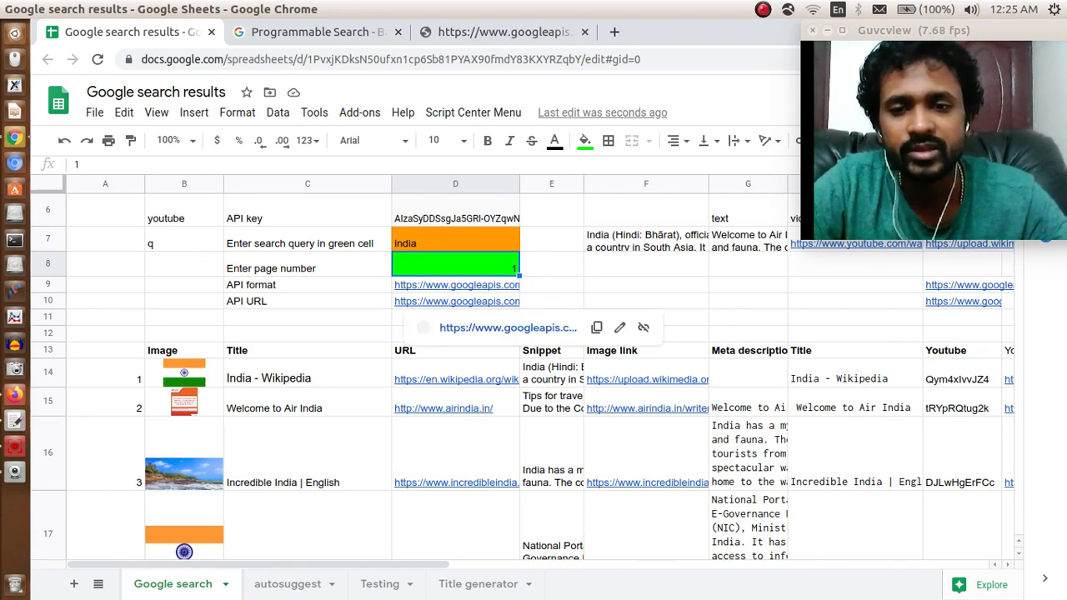
Check the Air India URL cell and the Snippet formula, then review the rest of the table
click(456, 409)
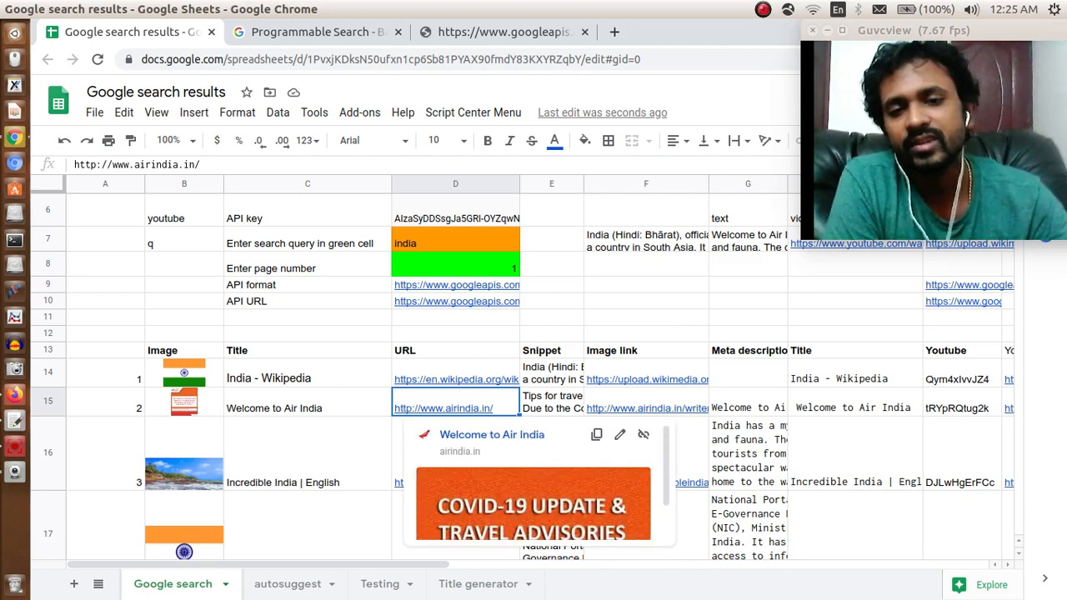
click(552, 373)
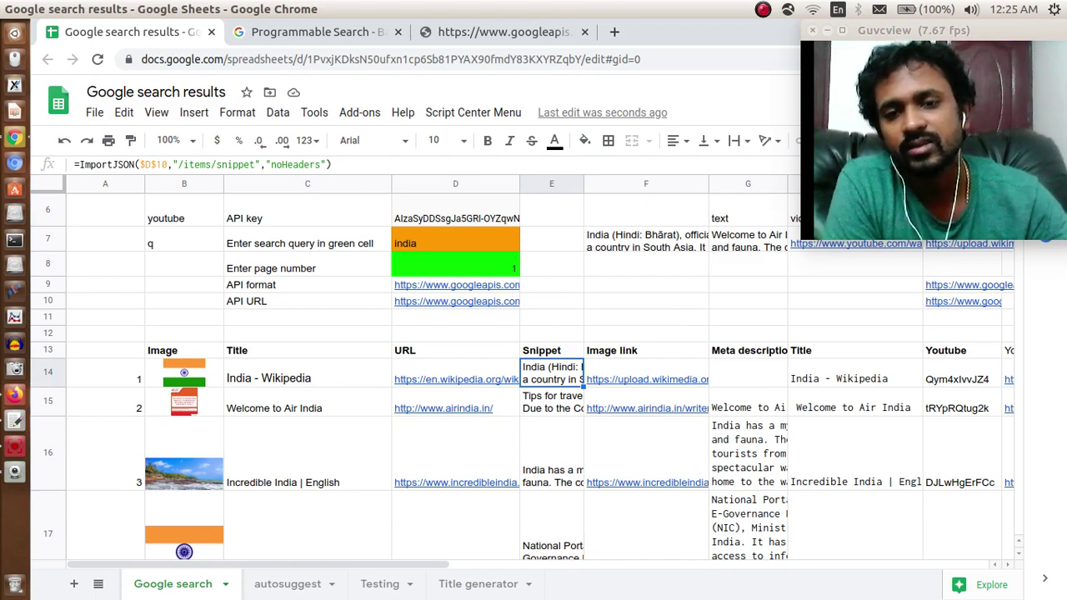
scroll(down, 3)
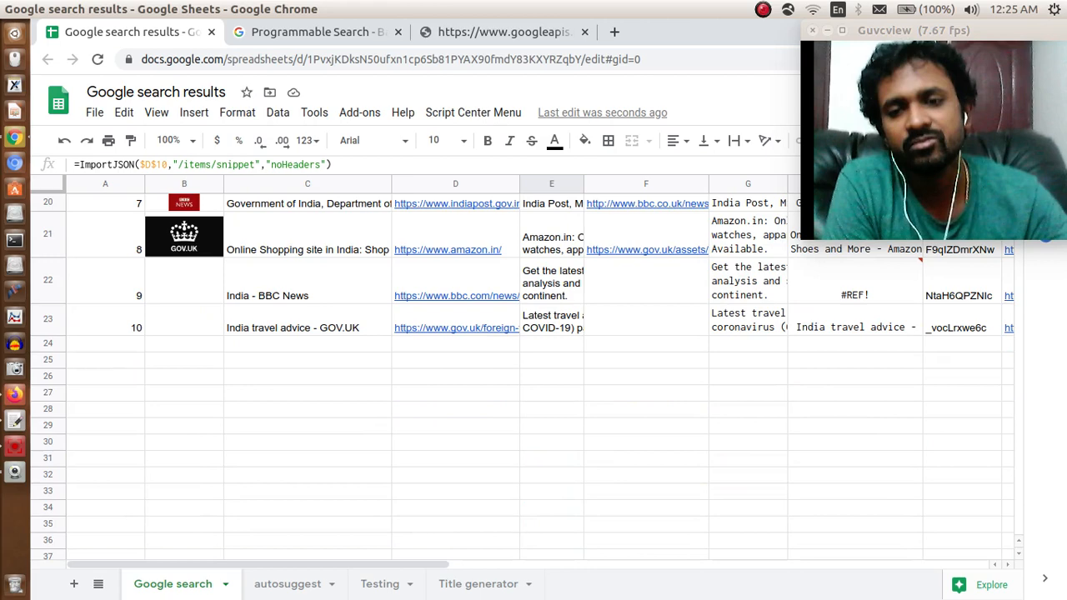